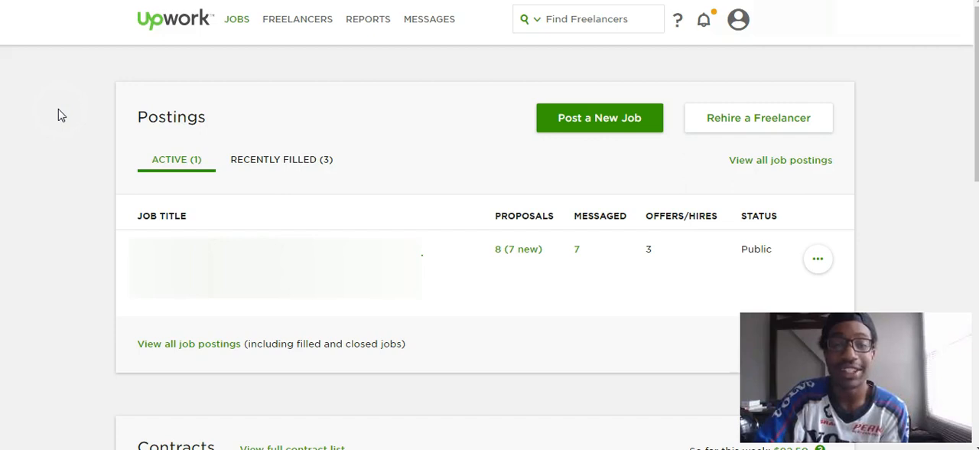
mouse_move(451, 168)
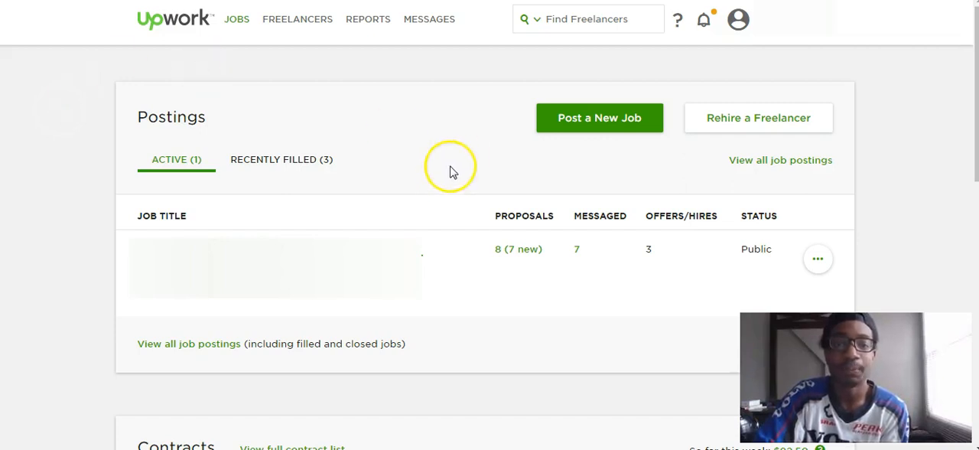
mouse_move(477, 128)
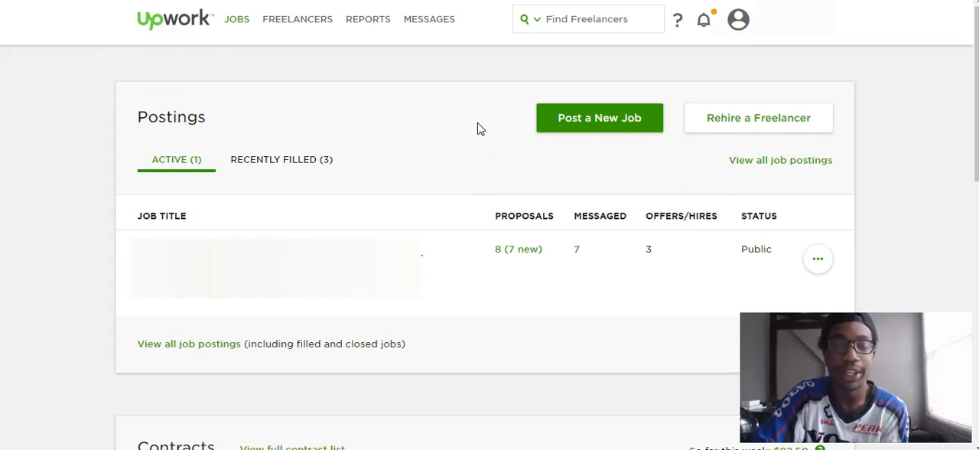
mouse_move(486, 321)
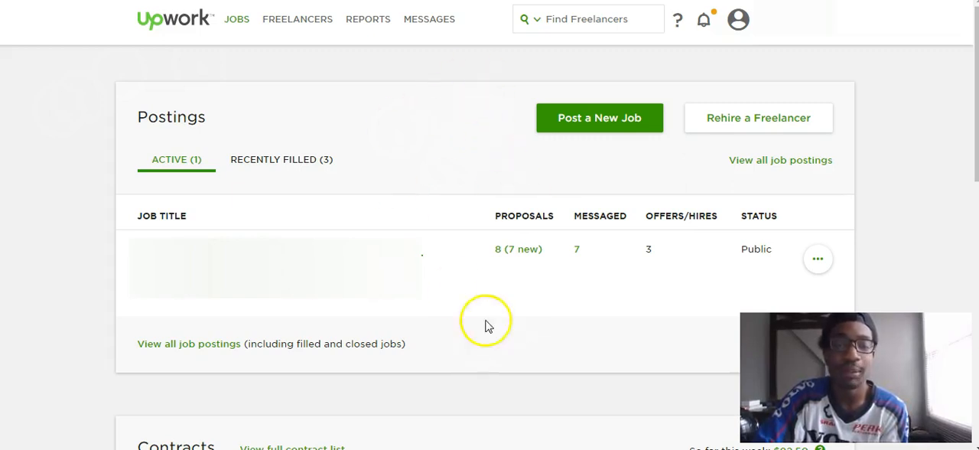
mouse_move(355, 211)
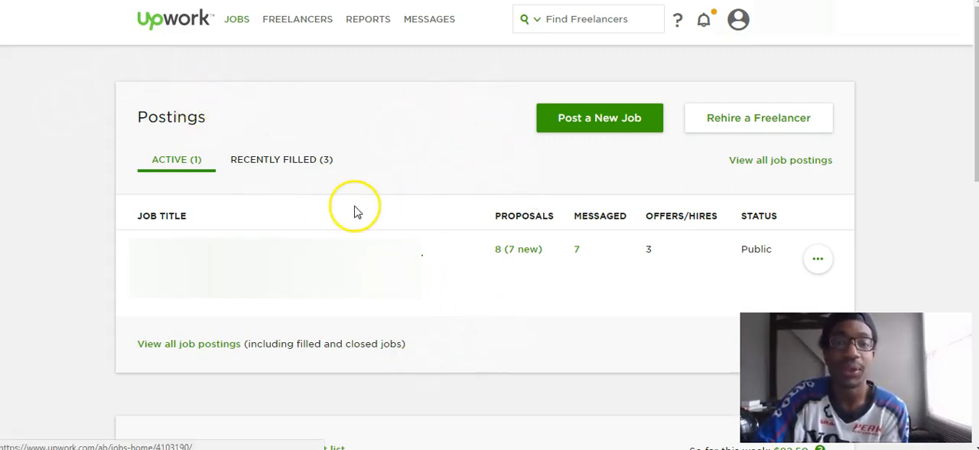
mouse_move(449, 89)
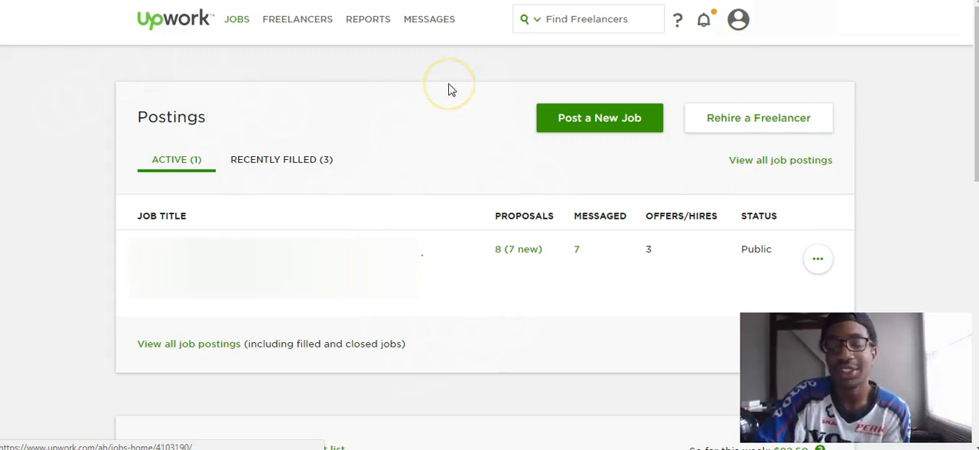
mouse_move(511, 61)
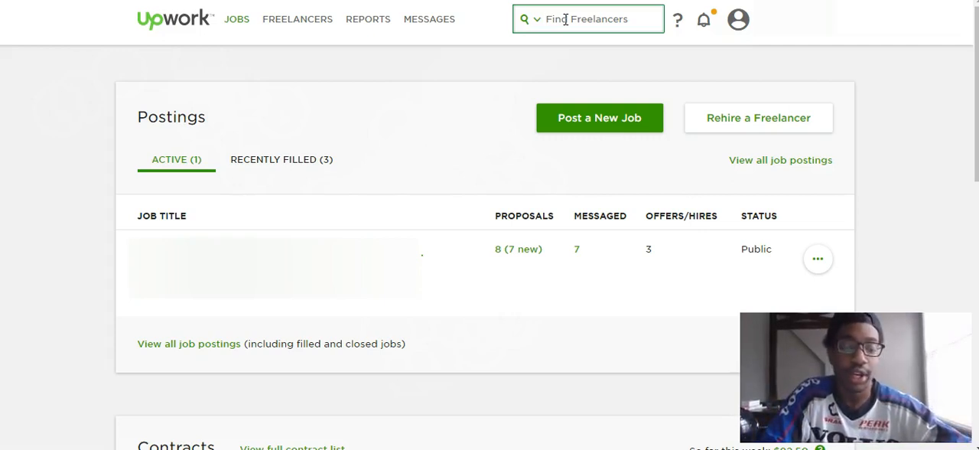
Search freelancers for 'graphic designer' and list the matching profiles
text(graphic designer)
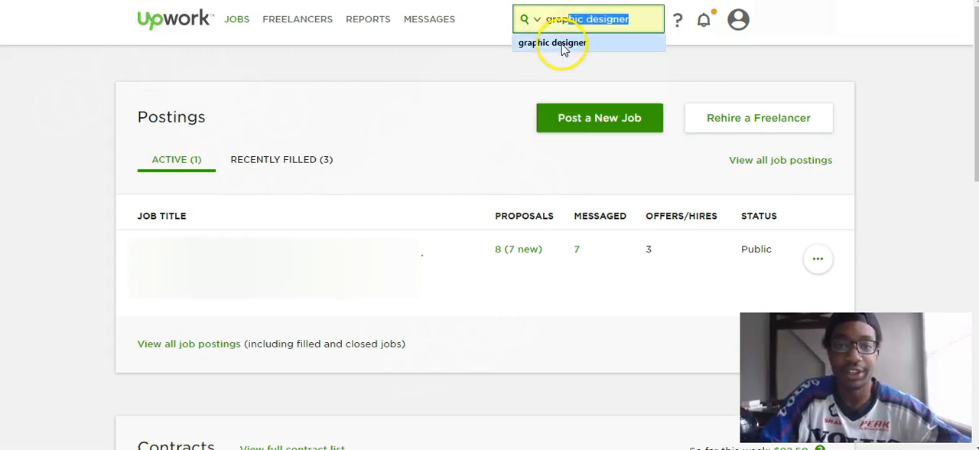
click(551, 43)
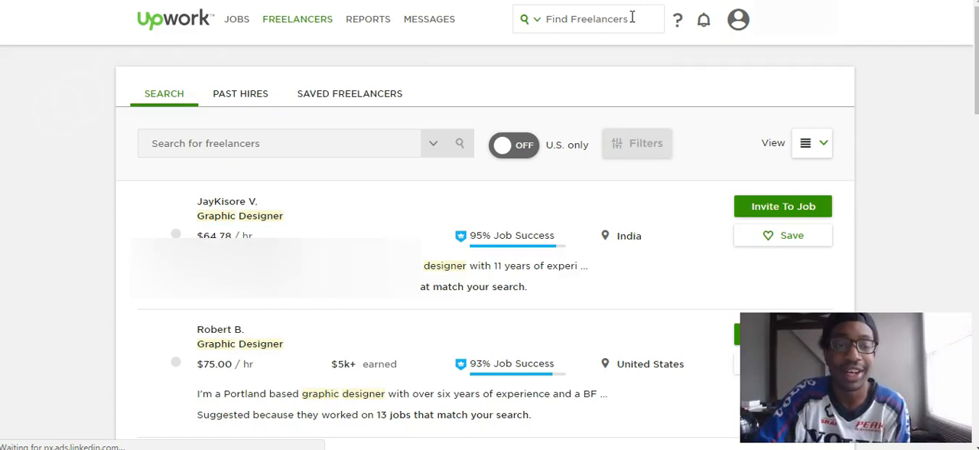
click(459, 144)
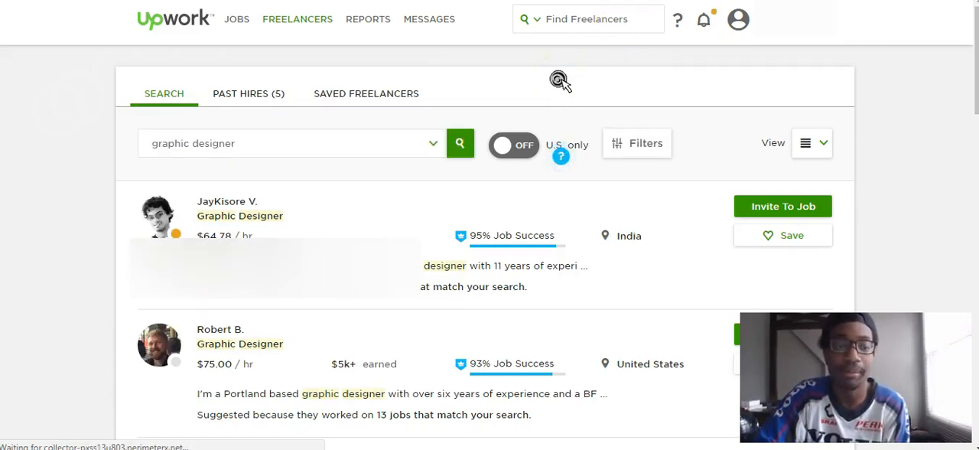
scroll(down, 3)
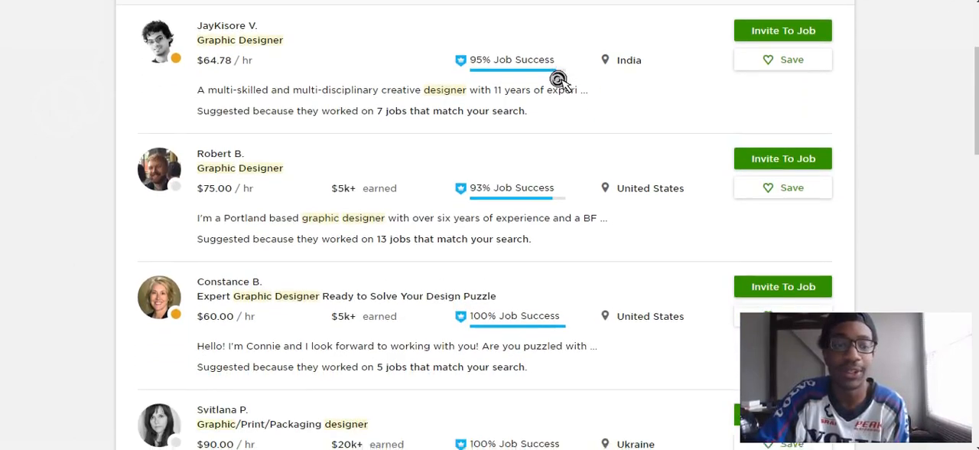
scroll(down, 3)
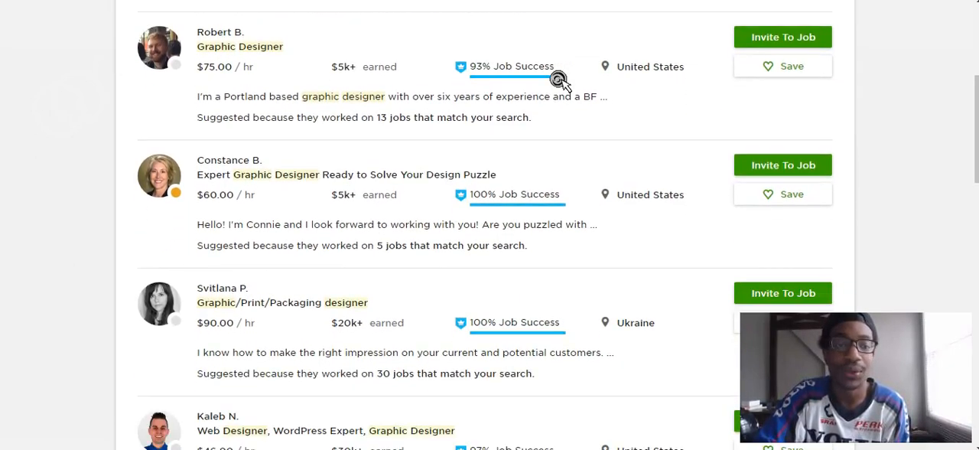
scroll(down, 3)
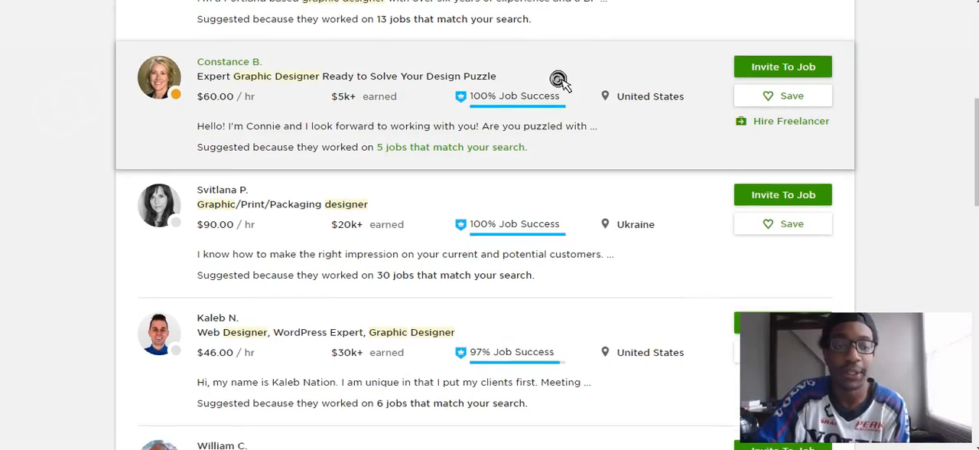
scroll(down, 3)
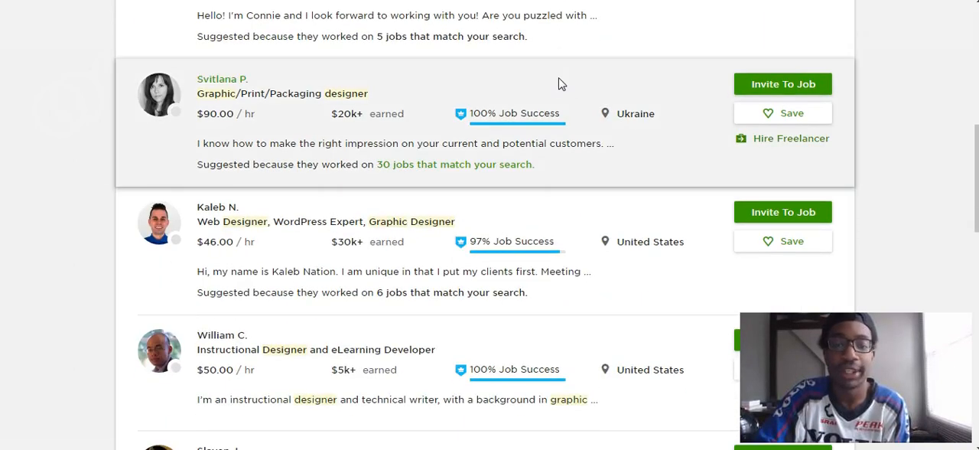
scroll(down, 3)
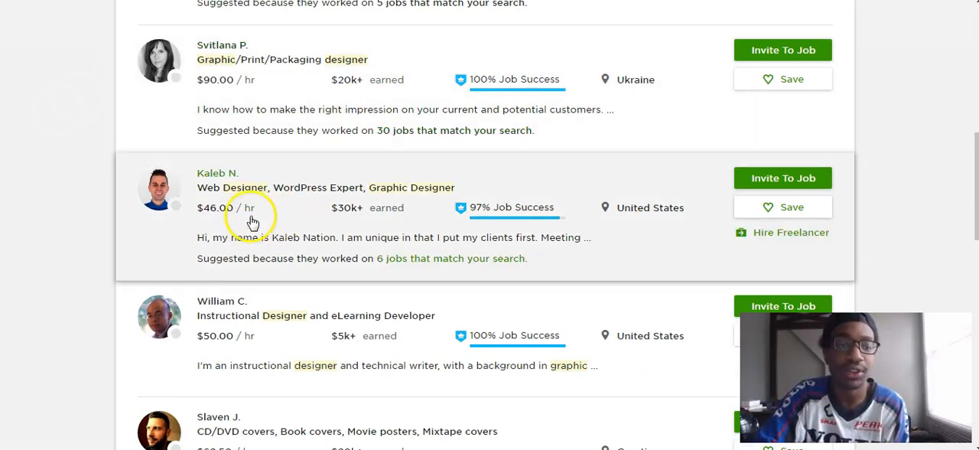
mouse_move(497, 217)
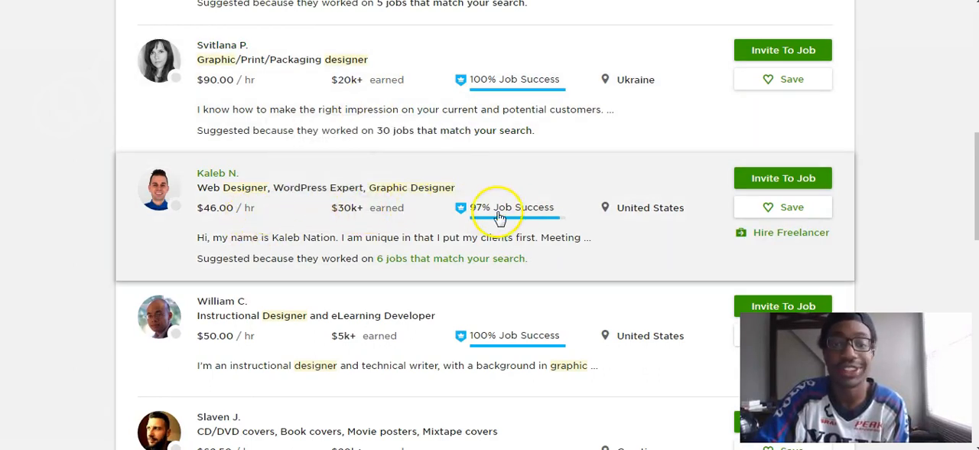
mouse_move(645, 208)
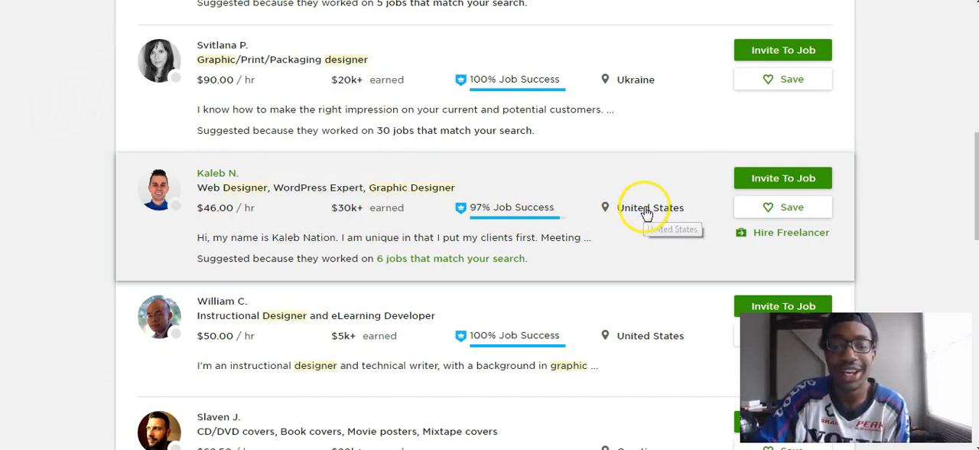
mouse_move(258, 199)
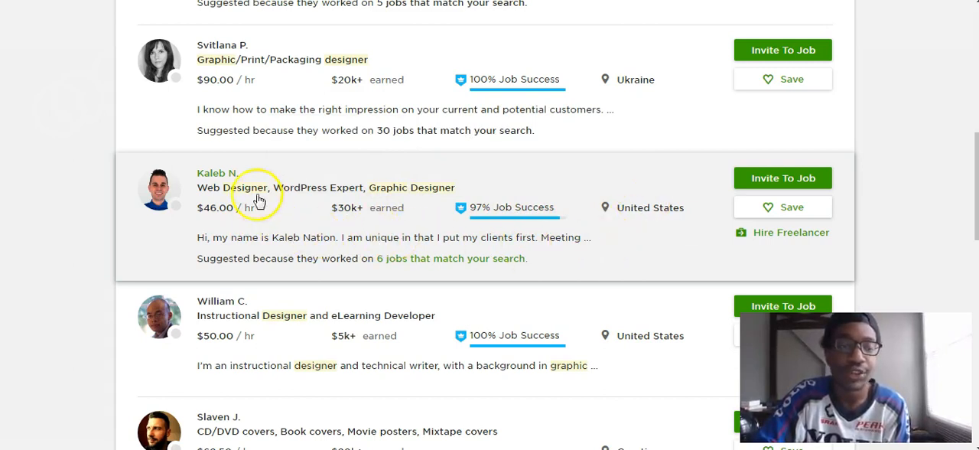
mouse_move(318, 228)
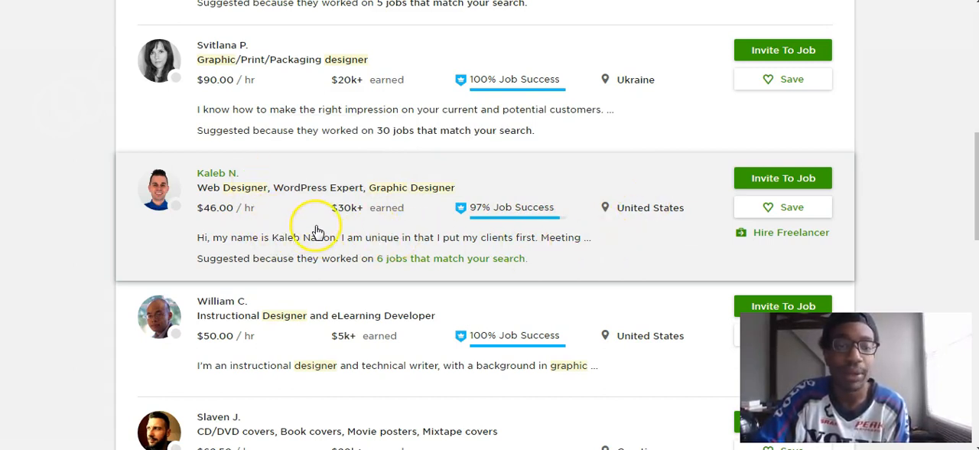
mouse_move(413, 243)
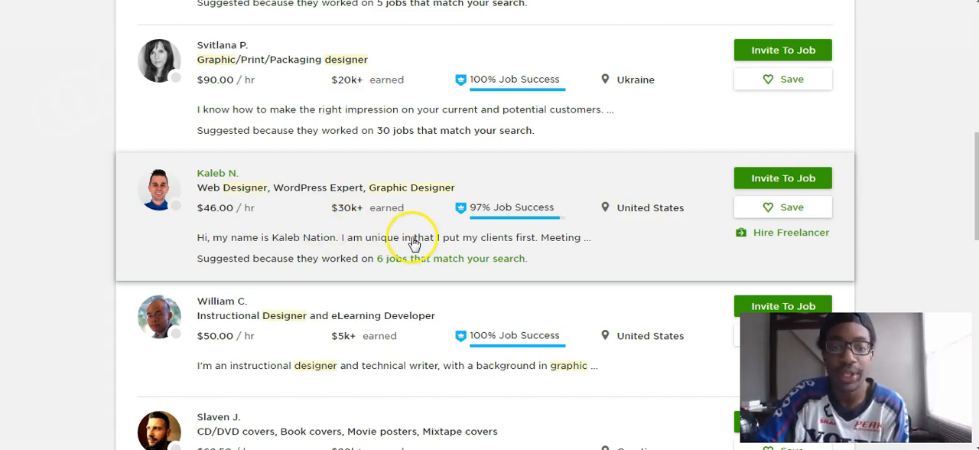
mouse_move(266, 242)
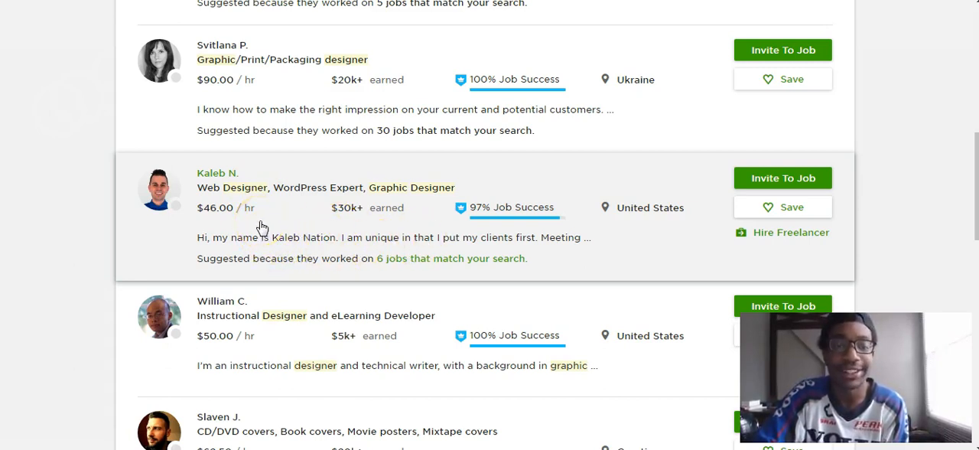
mouse_move(375, 217)
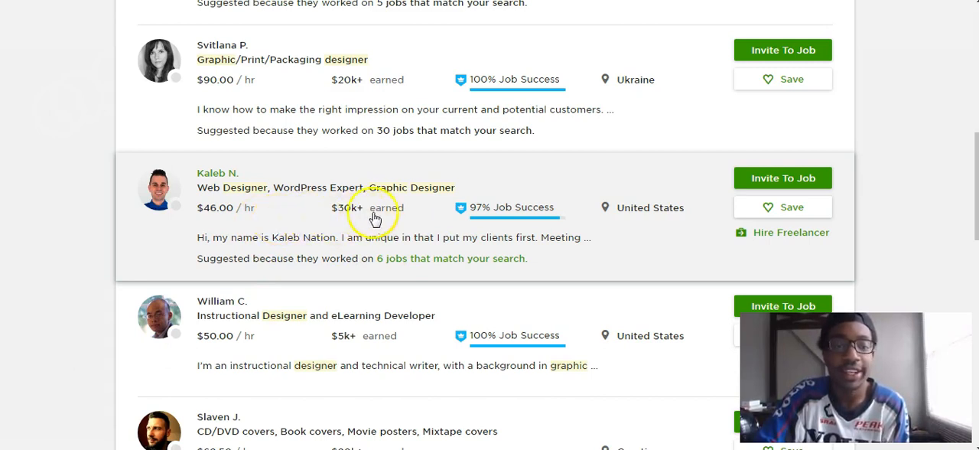
mouse_move(299, 230)
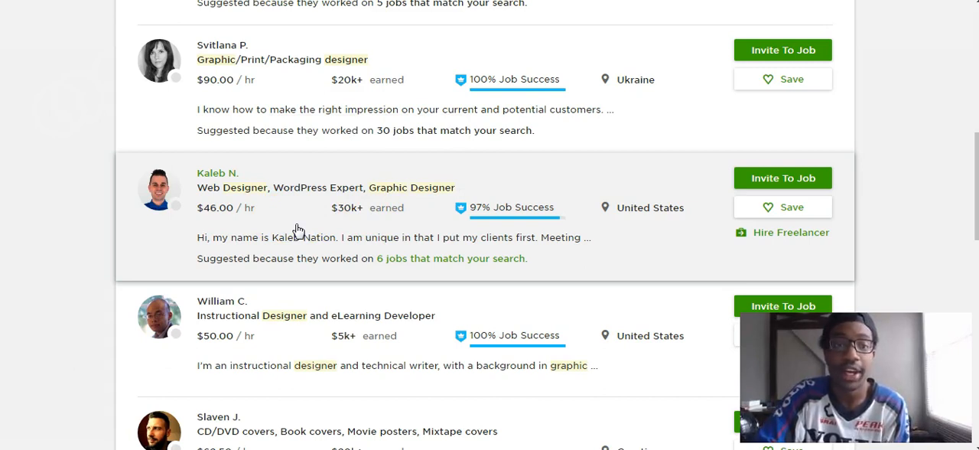
click(217, 171)
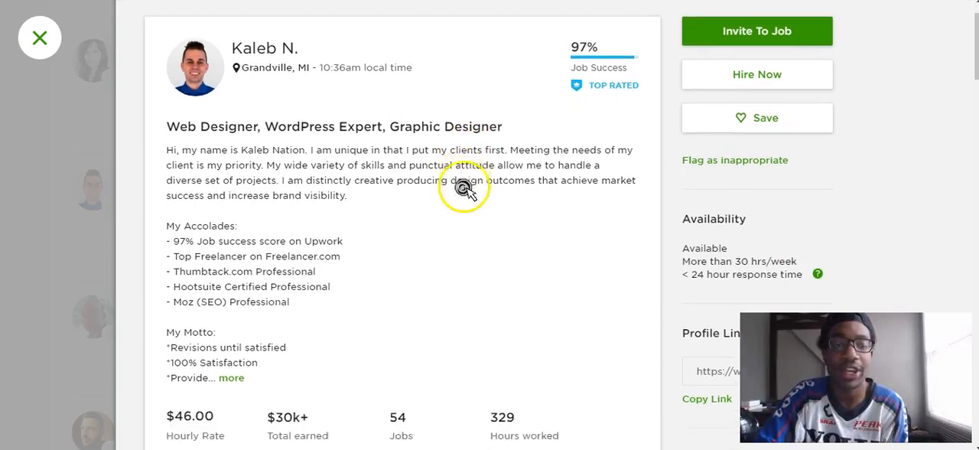
scroll(down, 3)
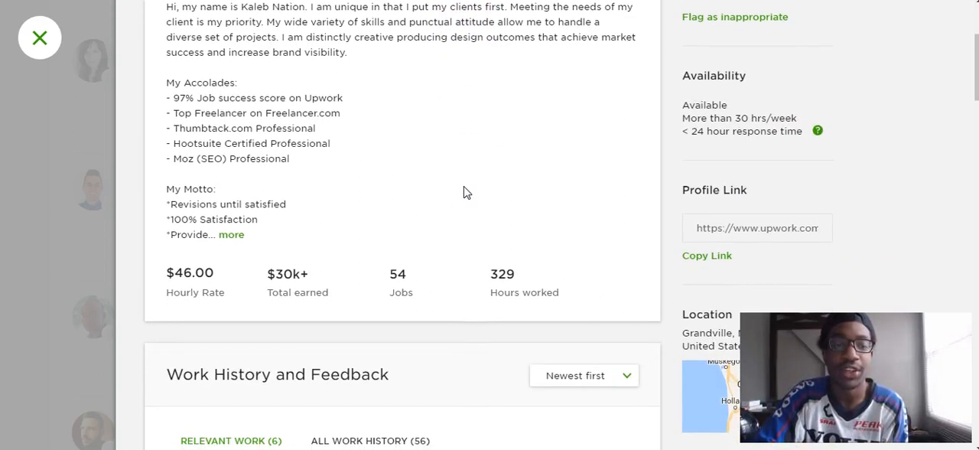
scroll(down, 3)
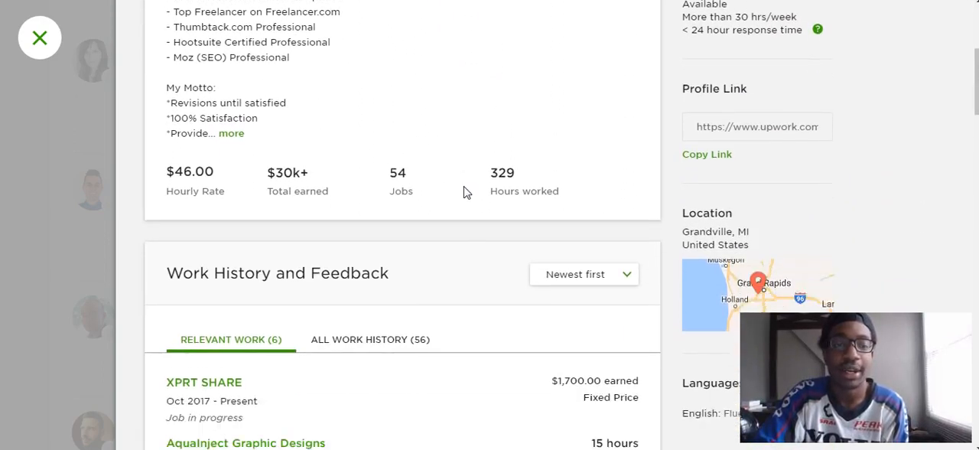
scroll(down, 3)
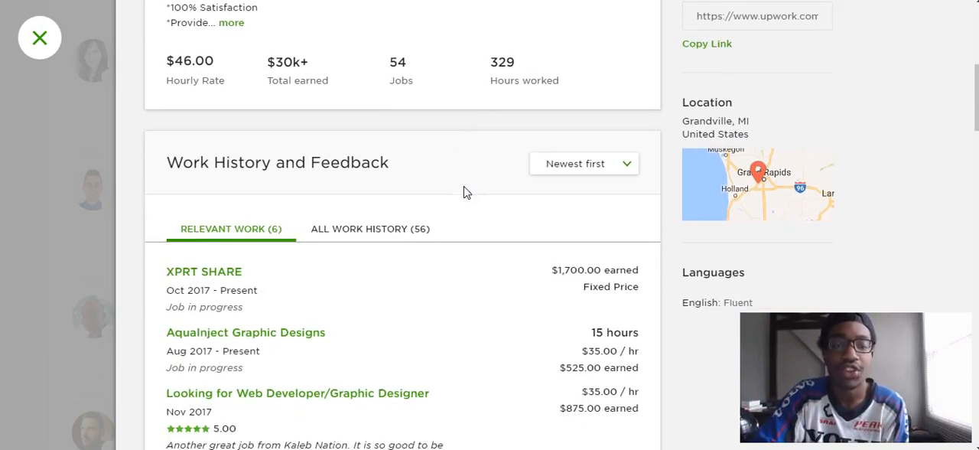
scroll(down, 3)
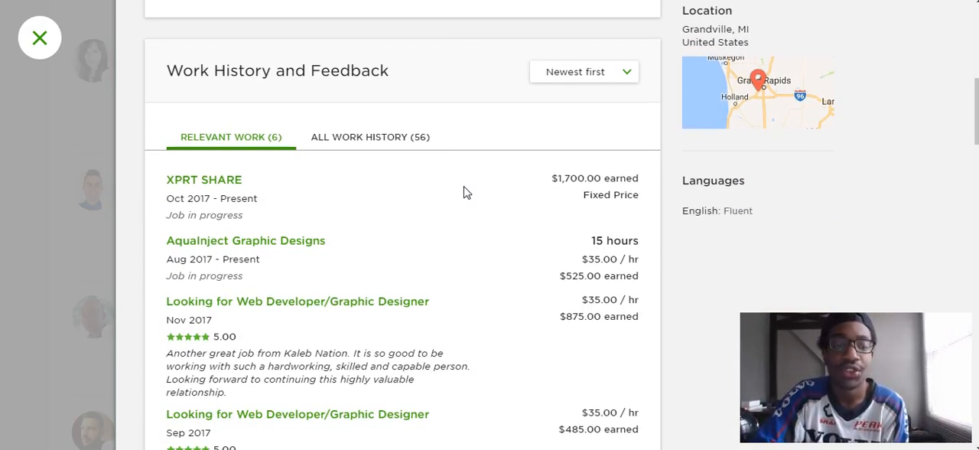
scroll(down, 3)
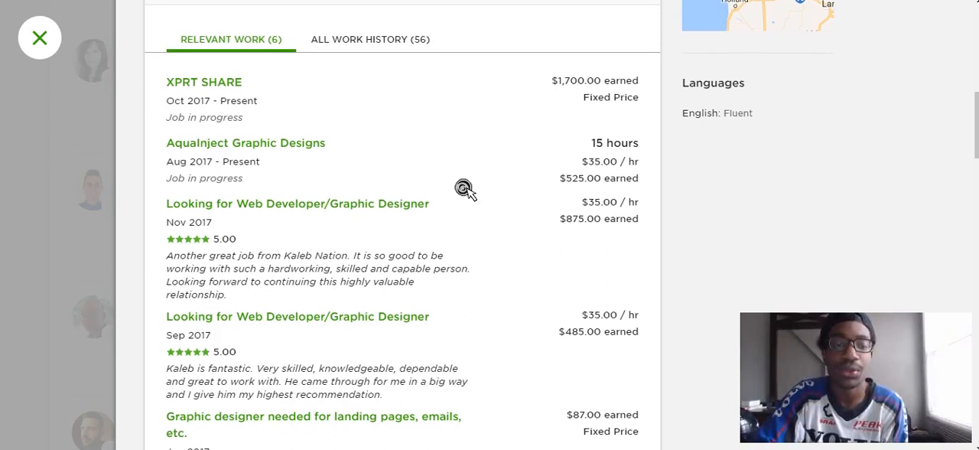
scroll(down, 3)
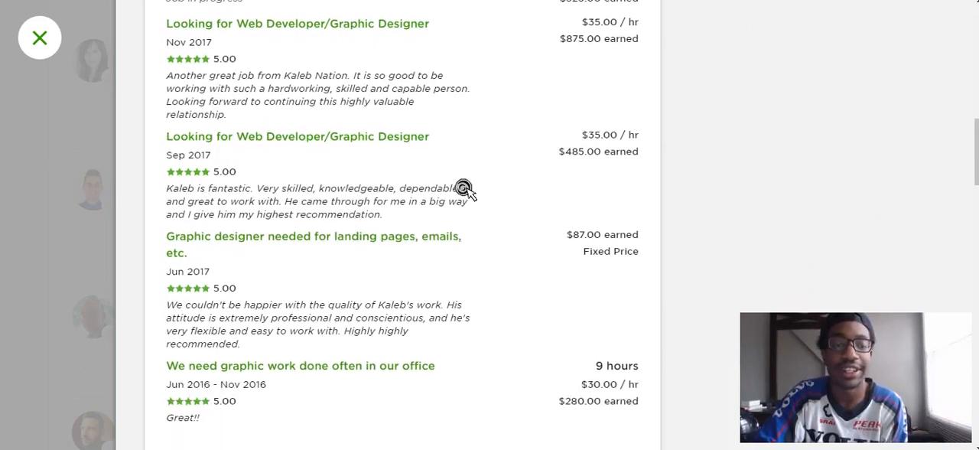
scroll(down, 3)
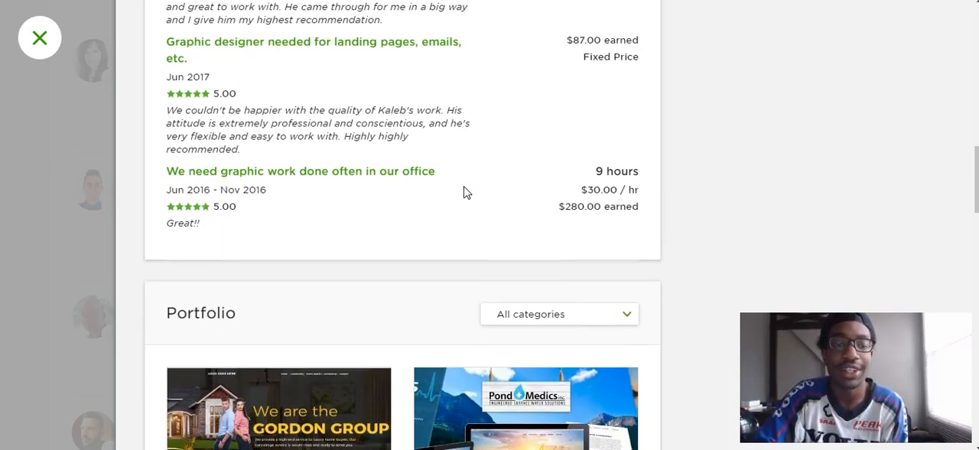
scroll(down, 3)
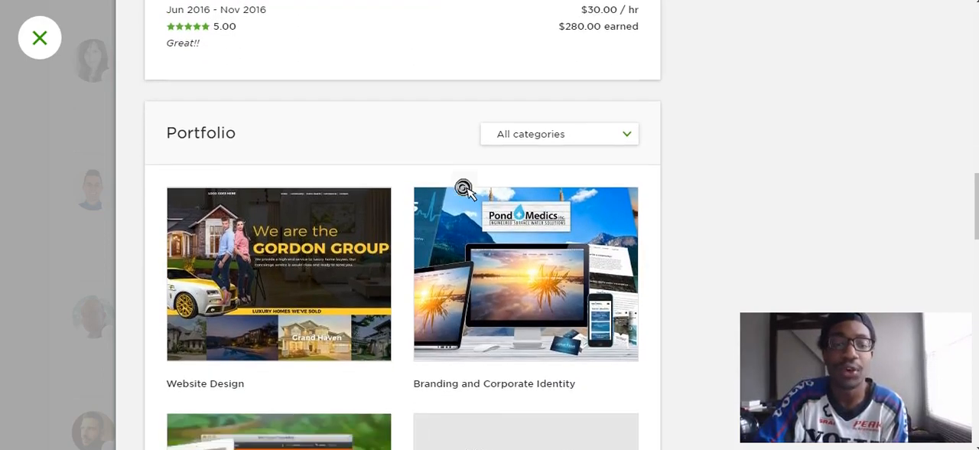
scroll(down, 3)
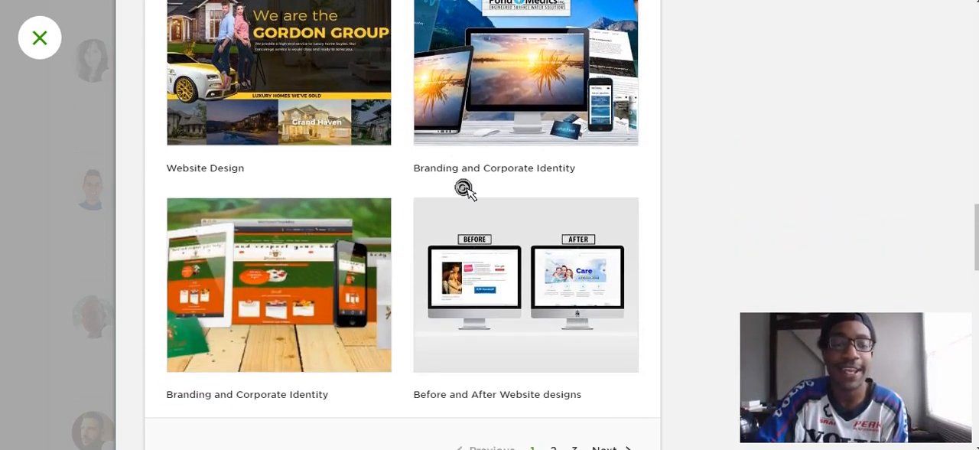
scroll(down, 3)
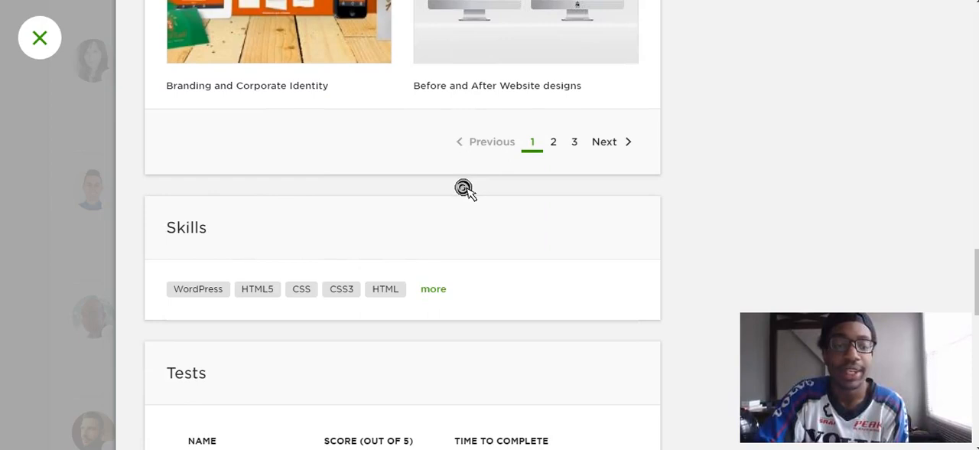
scroll(down, 3)
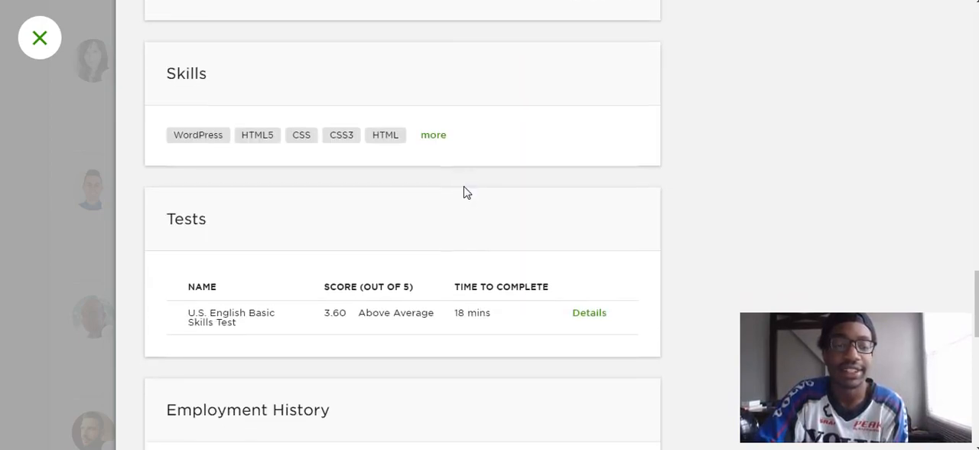
scroll(down, 3)
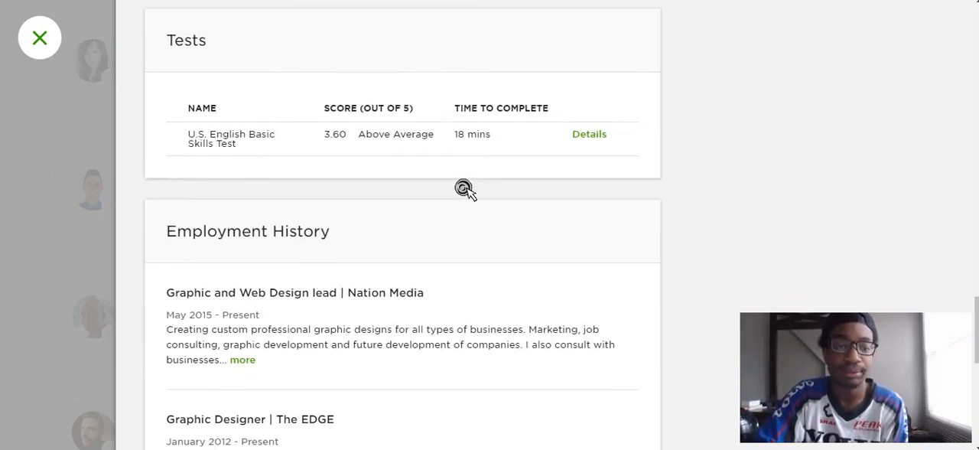
scroll(down, 3)
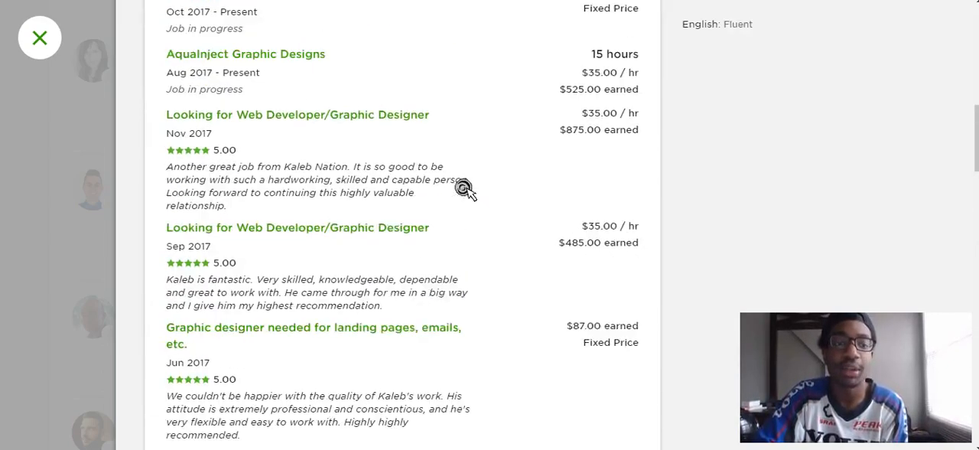
Show the full 56-job work history and expand the 11 jobs in progress
scroll(up, 3)
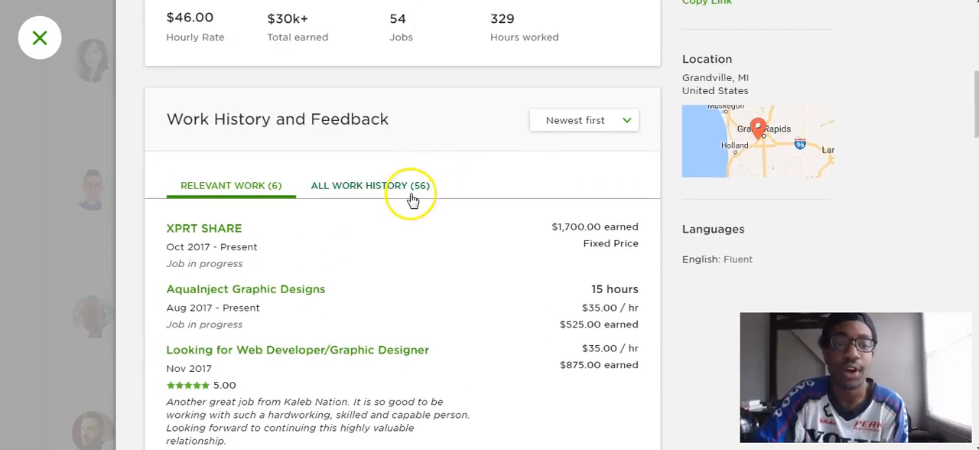
click(371, 185)
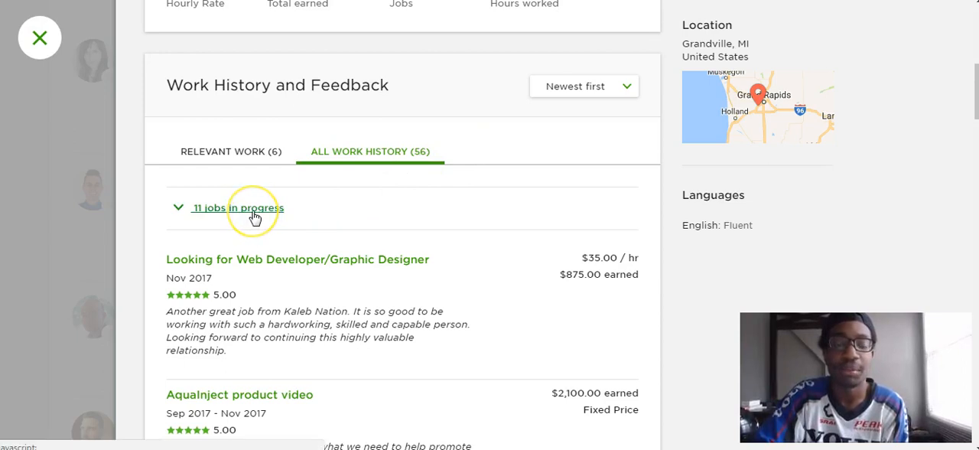
click(237, 208)
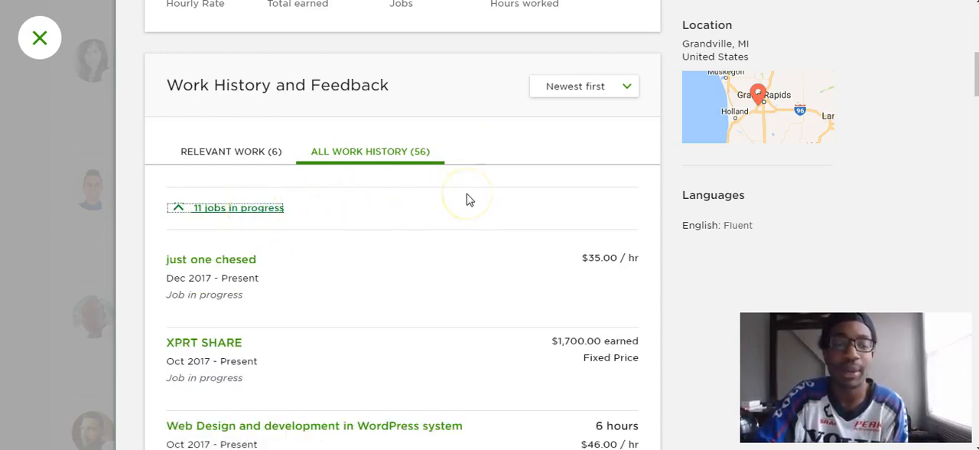
mouse_move(468, 199)
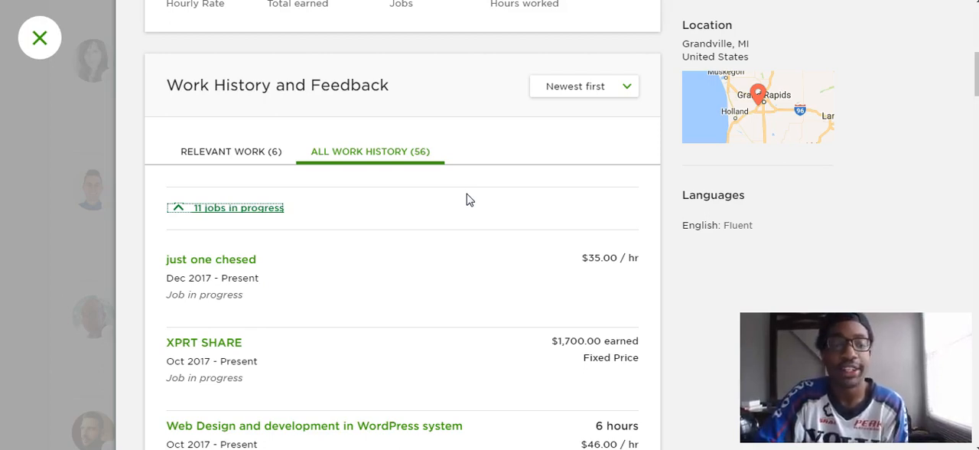
scroll(down, 3)
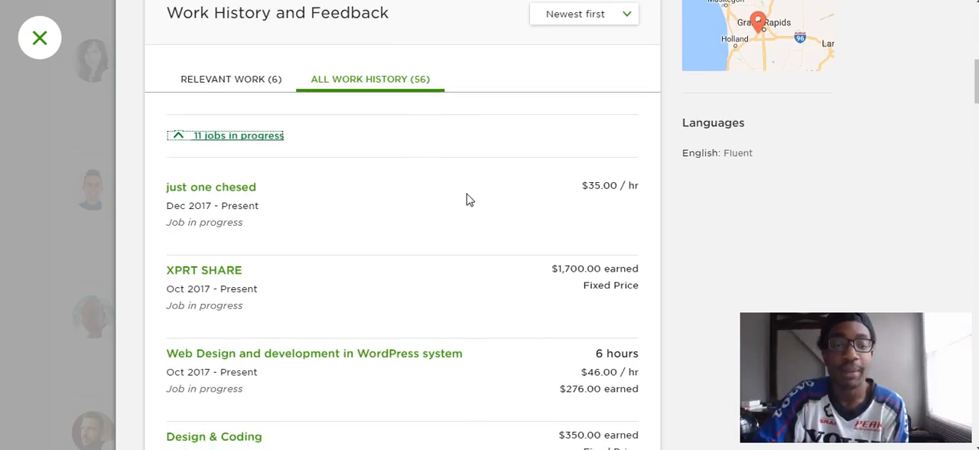
mouse_move(584, 208)
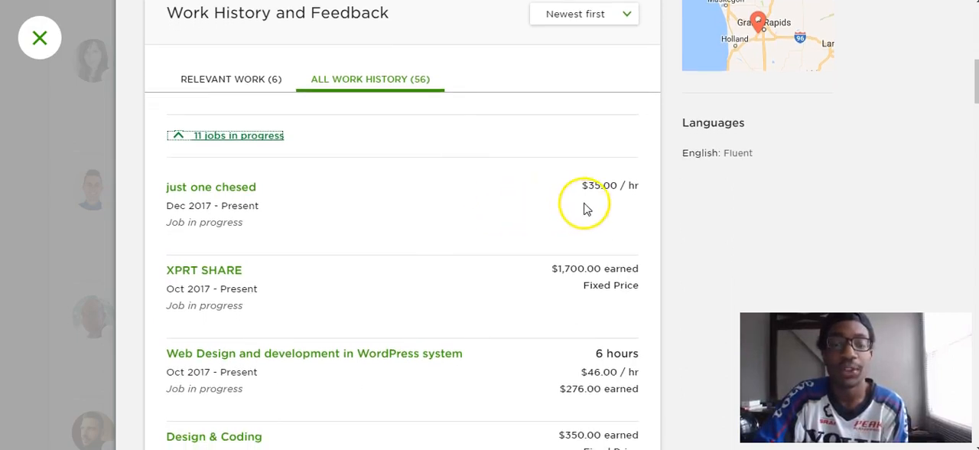
mouse_move(618, 211)
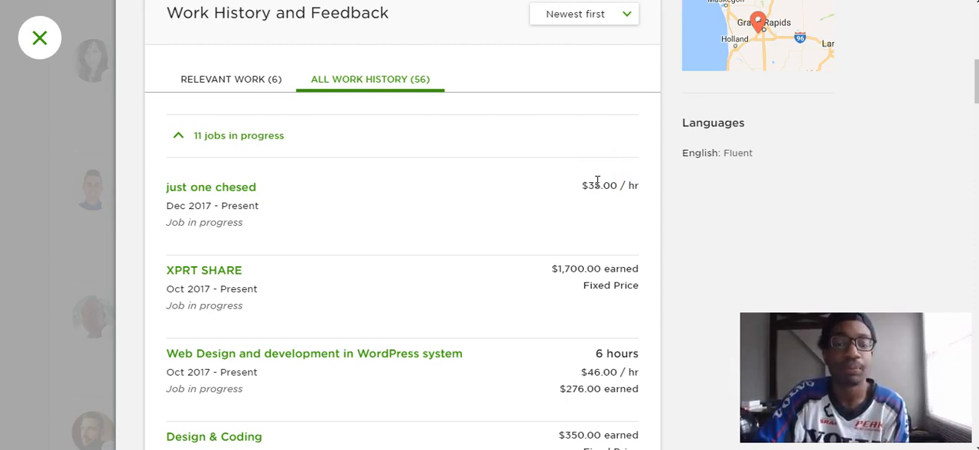
Review the work history list and return to the profile summary
scroll(down, 3)
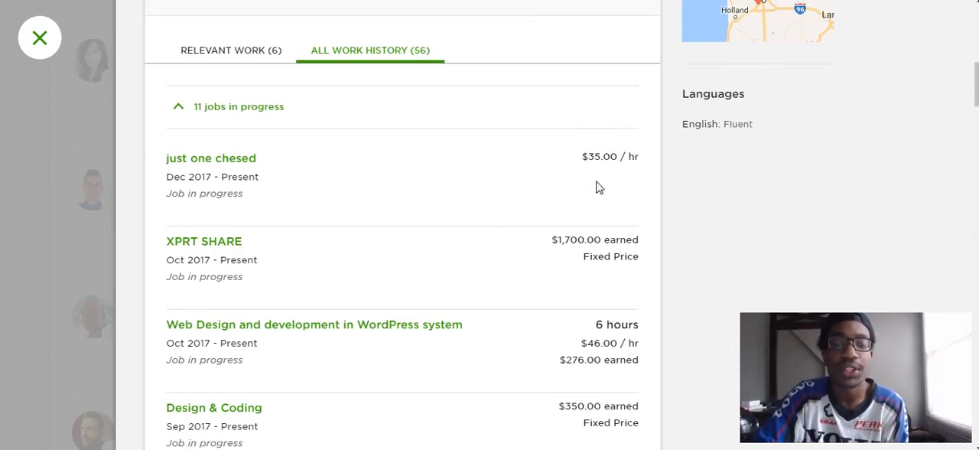
double_click(576, 239)
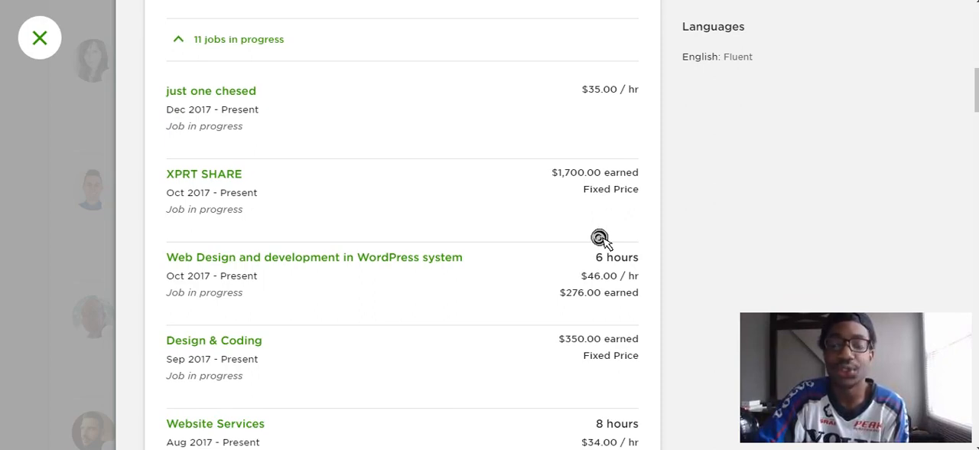
scroll(down, 3)
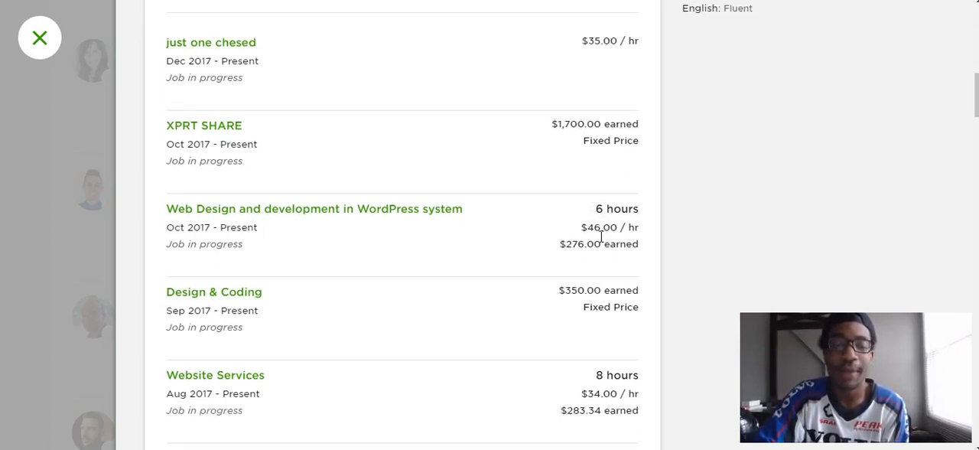
scroll(down, 3)
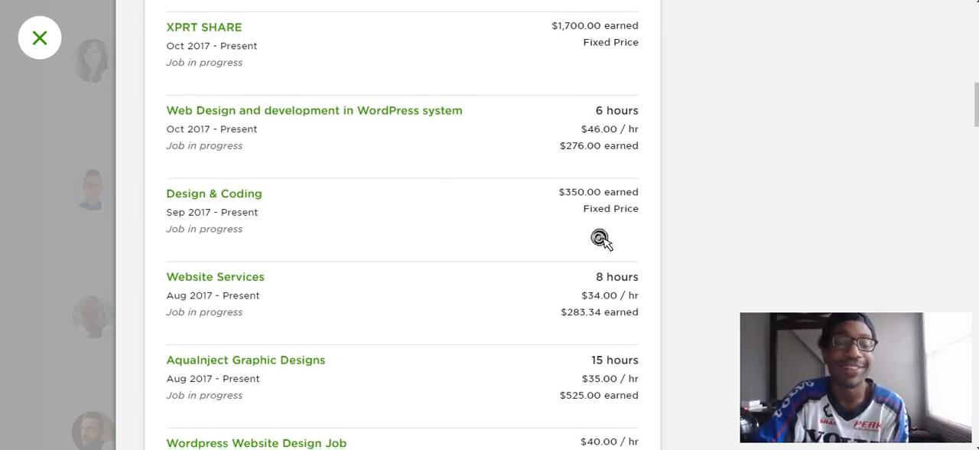
scroll(down, 3)
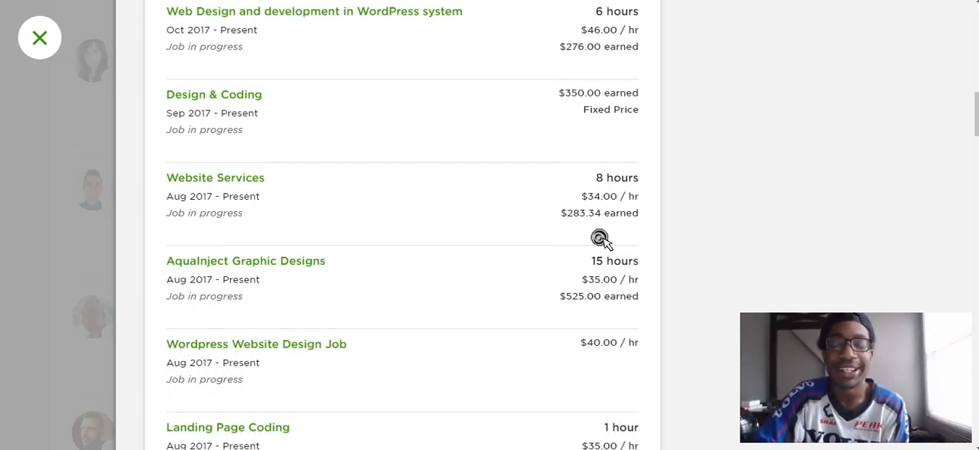
scroll(up, 3)
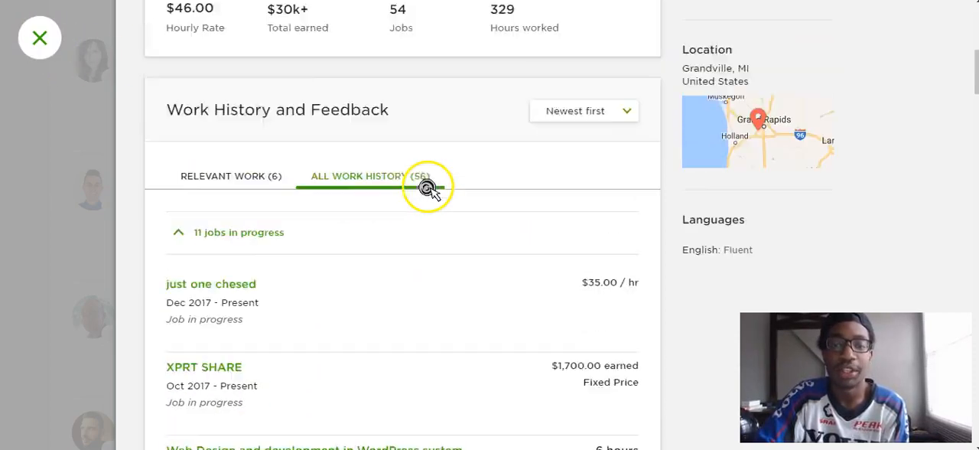
scroll(up, 3)
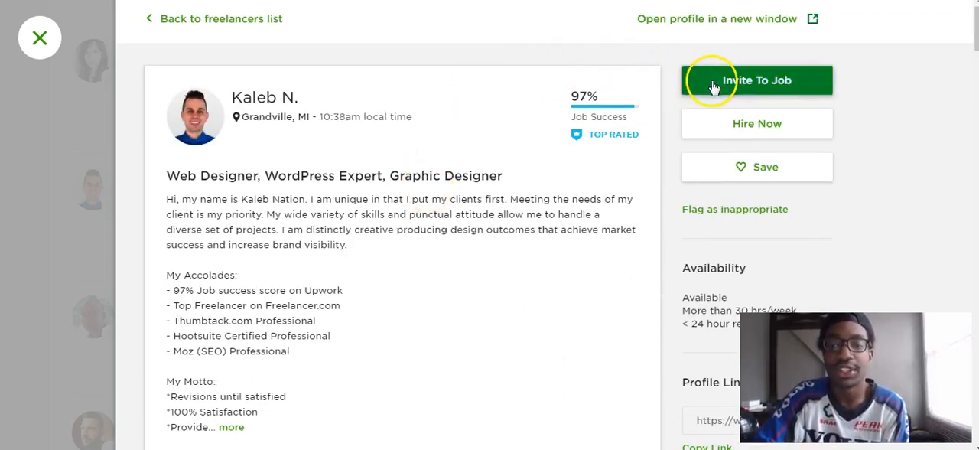
mouse_move(706, 309)
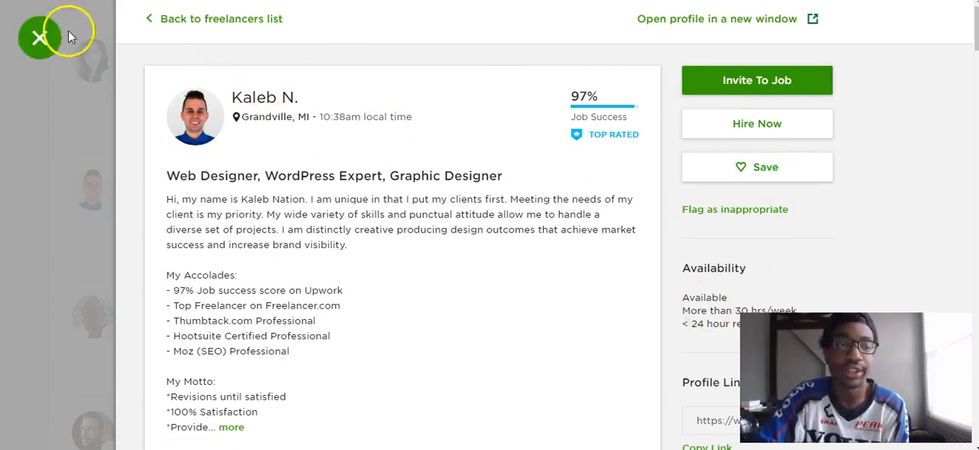
Return to the graphic designer search results and reveal the filter options
click(40, 36)
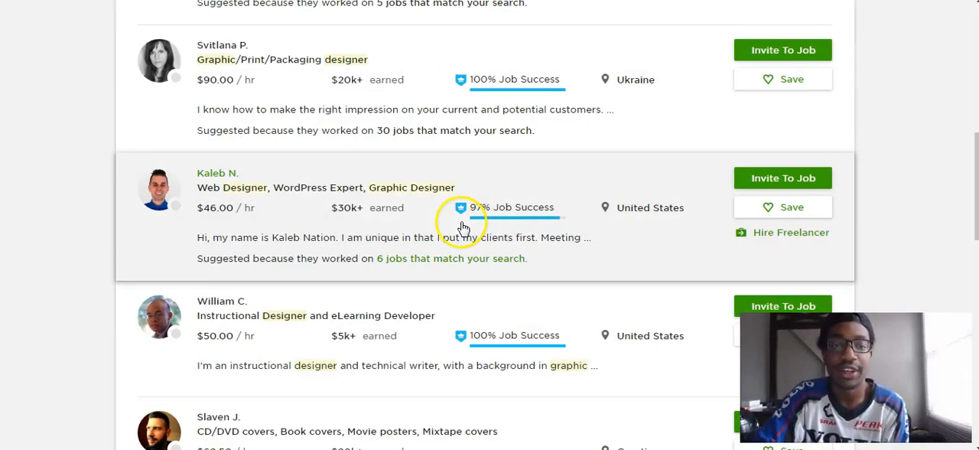
scroll(up, 3)
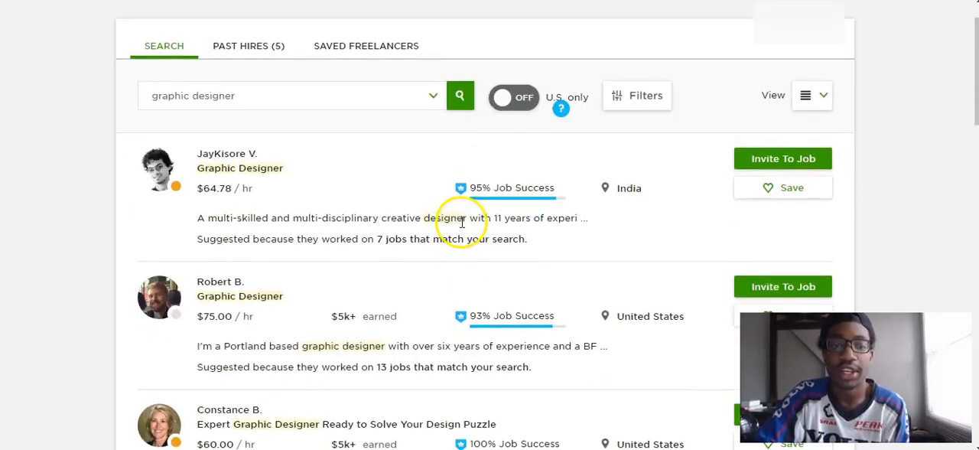
scroll(up, 3)
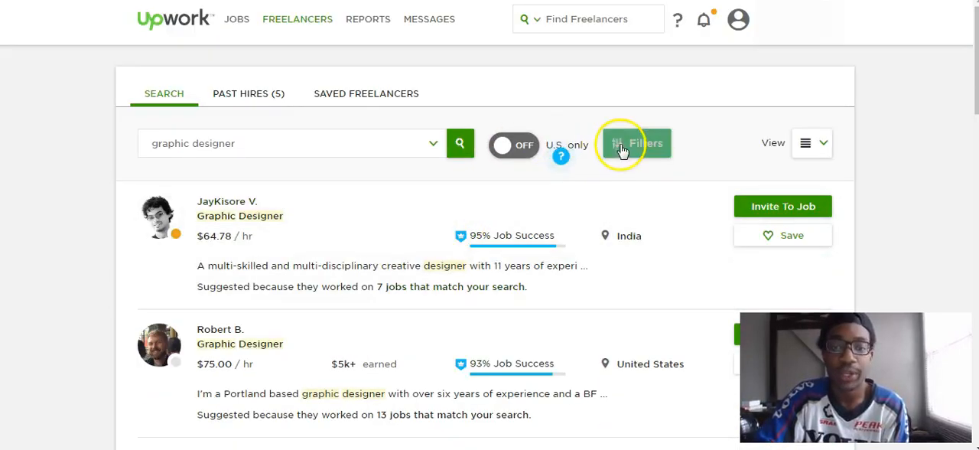
click(636, 143)
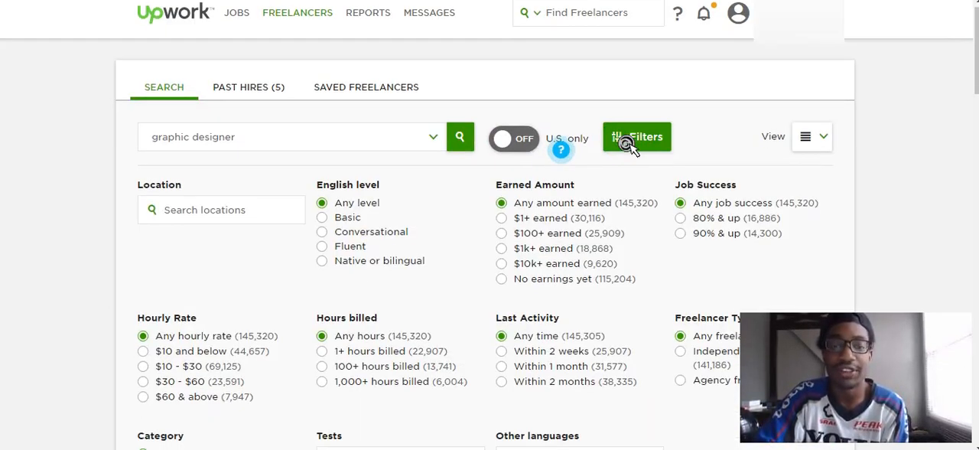
scroll(down, 3)
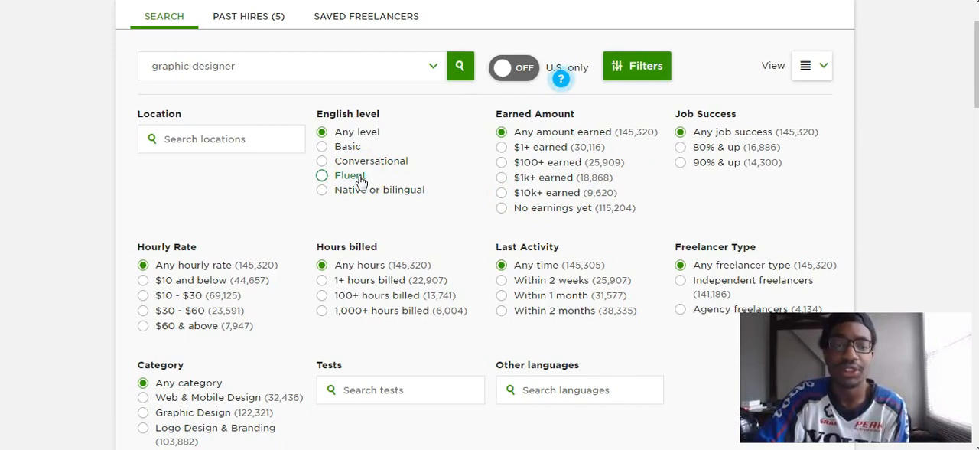
Filter for Fluent English, $1k+ earned and 90% & up job success
click(321, 174)
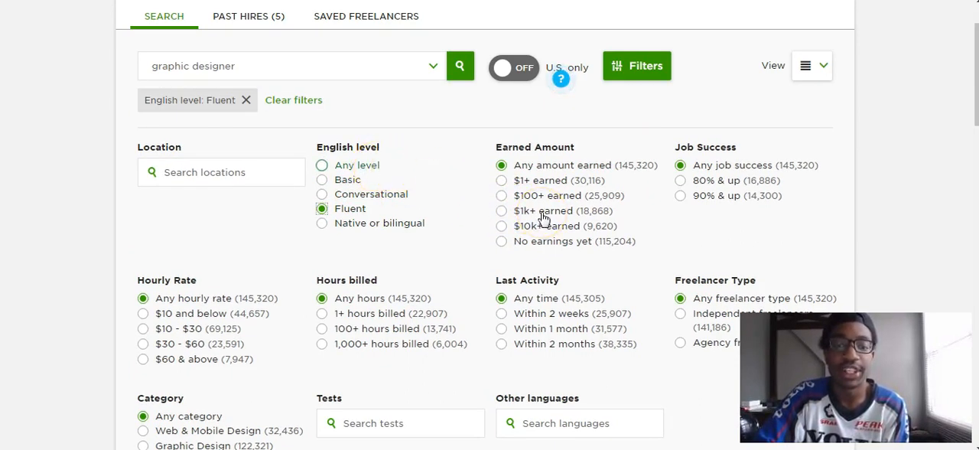
click(502, 211)
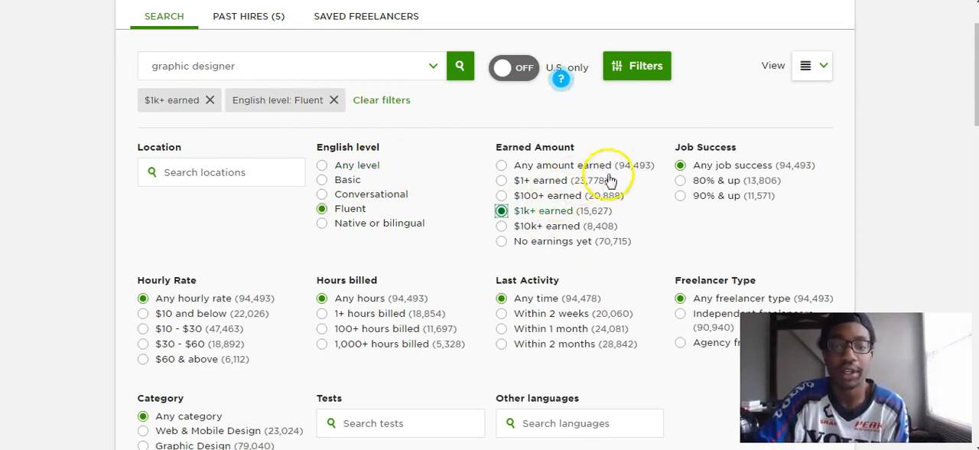
mouse_move(713, 196)
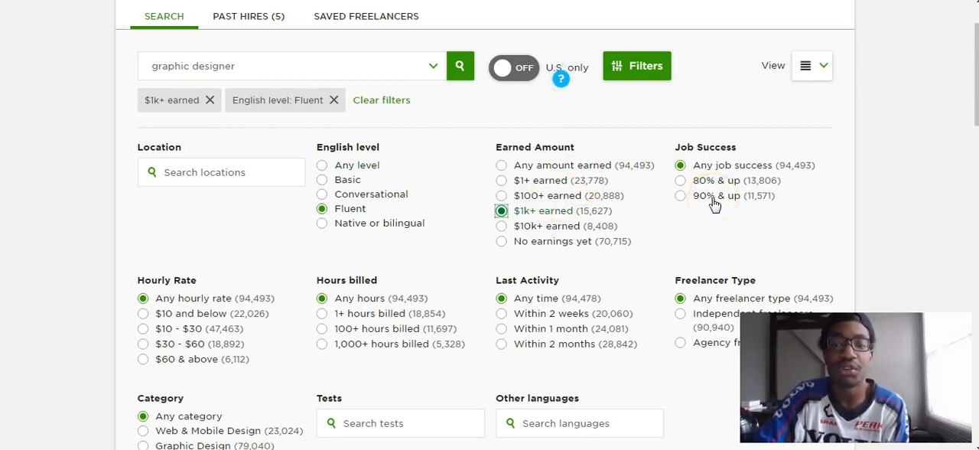
click(679, 196)
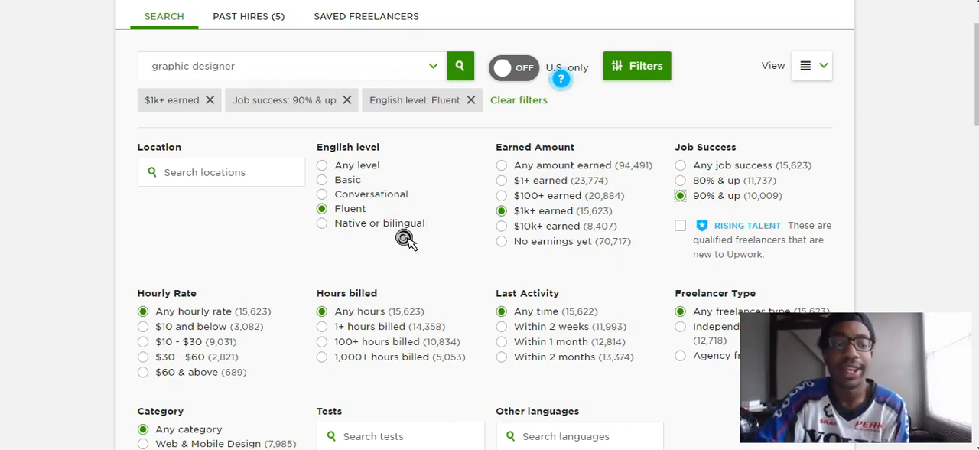
scroll(down, 3)
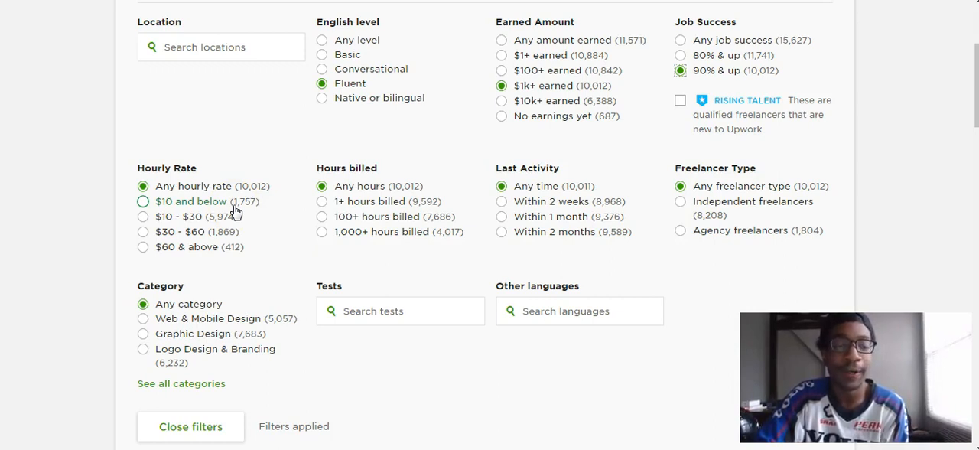
mouse_move(246, 208)
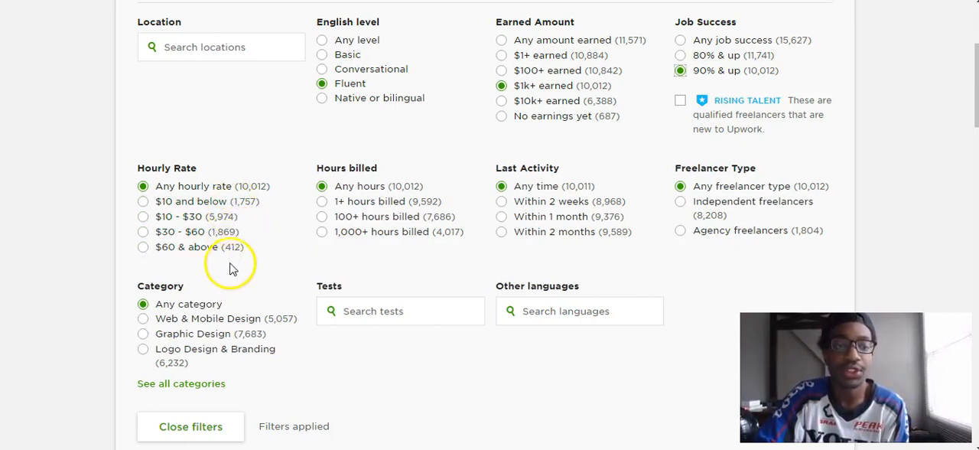
mouse_move(232, 190)
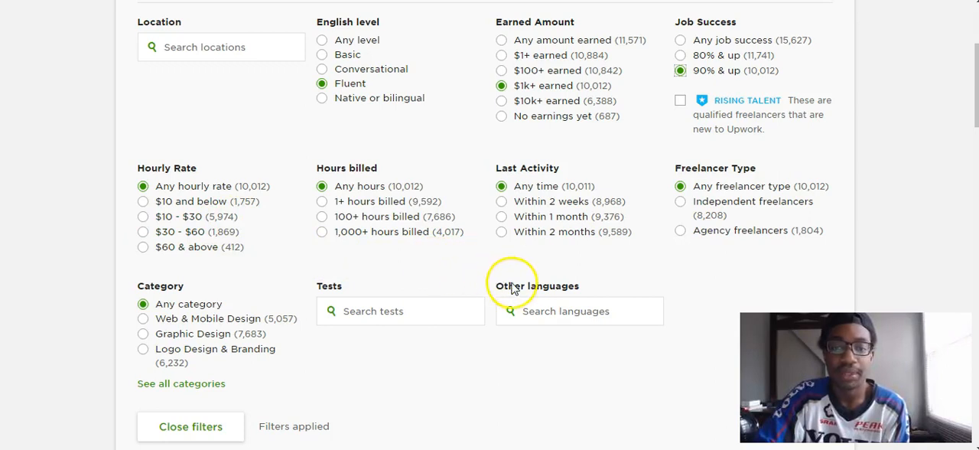
mouse_move(594, 217)
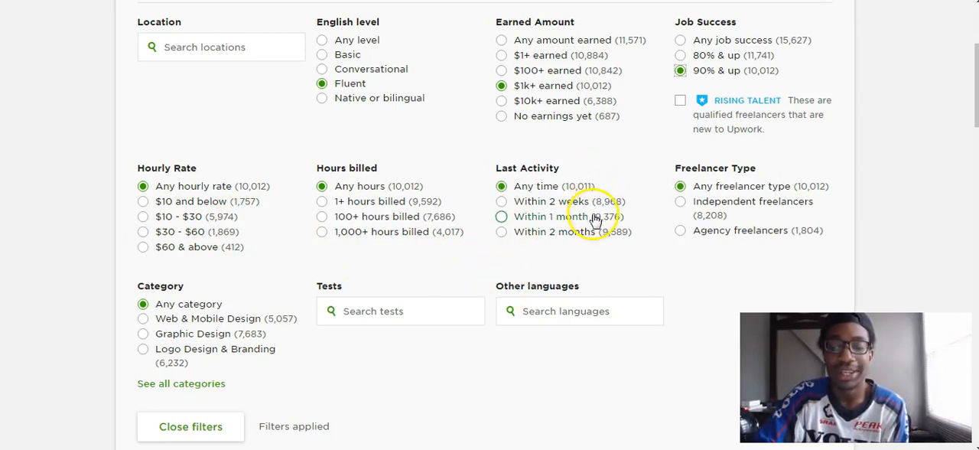
mouse_move(584, 216)
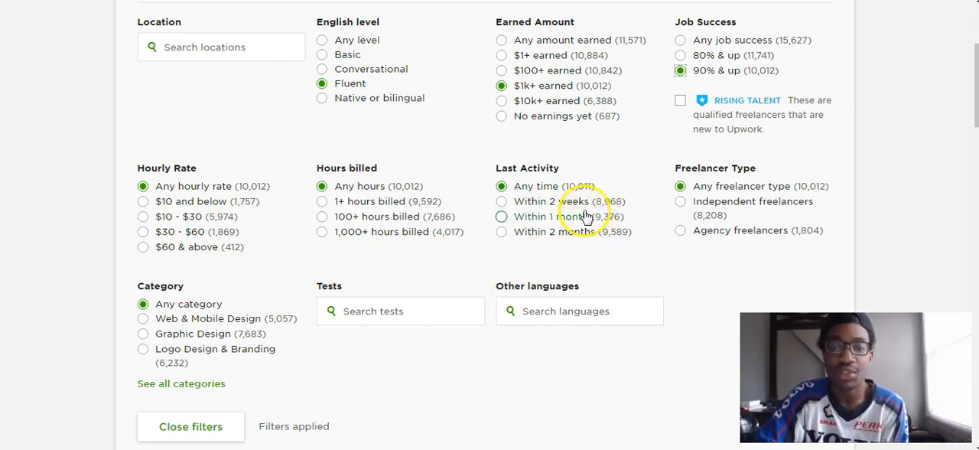
mouse_move(641, 263)
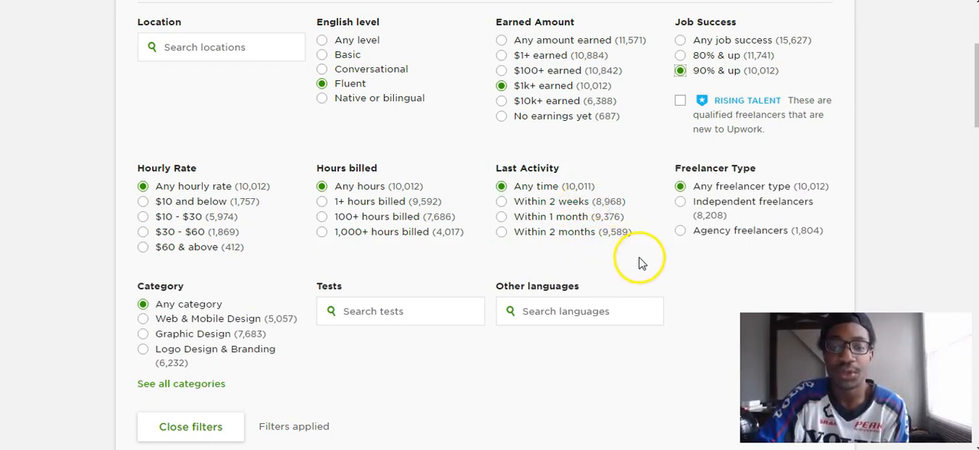
scroll(down, 3)
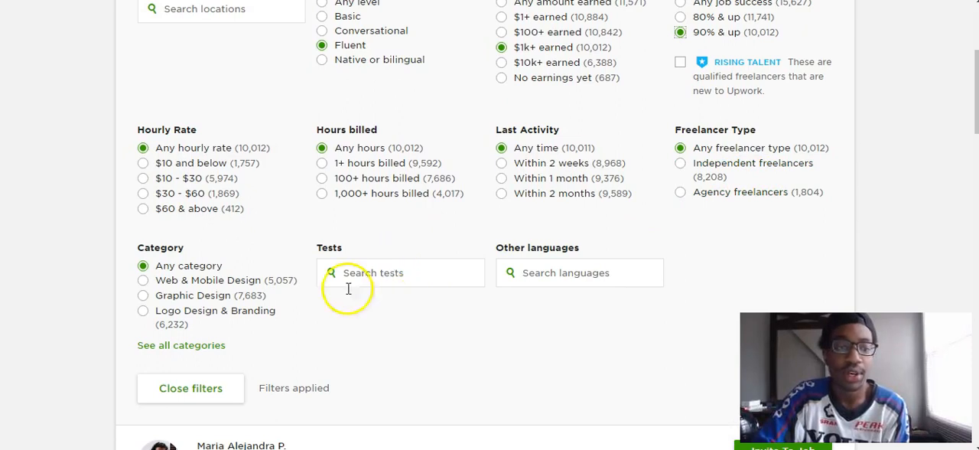
scroll(down, 3)
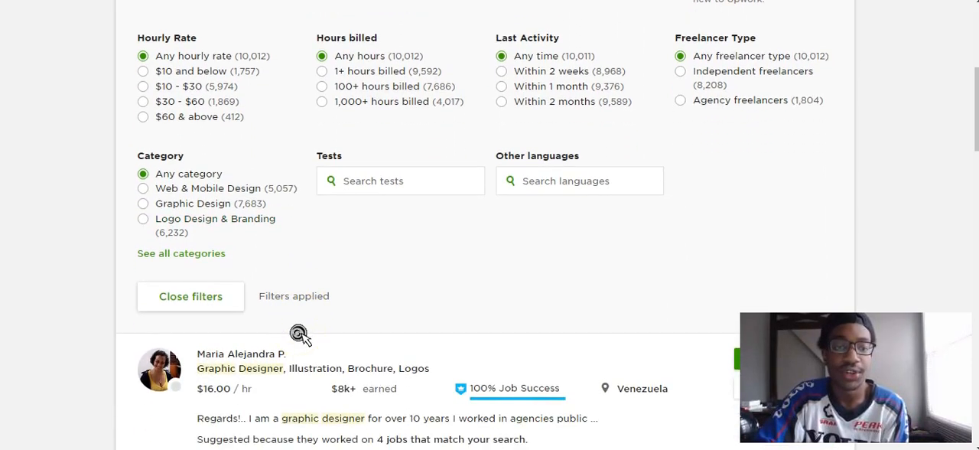
scroll(up, 3)
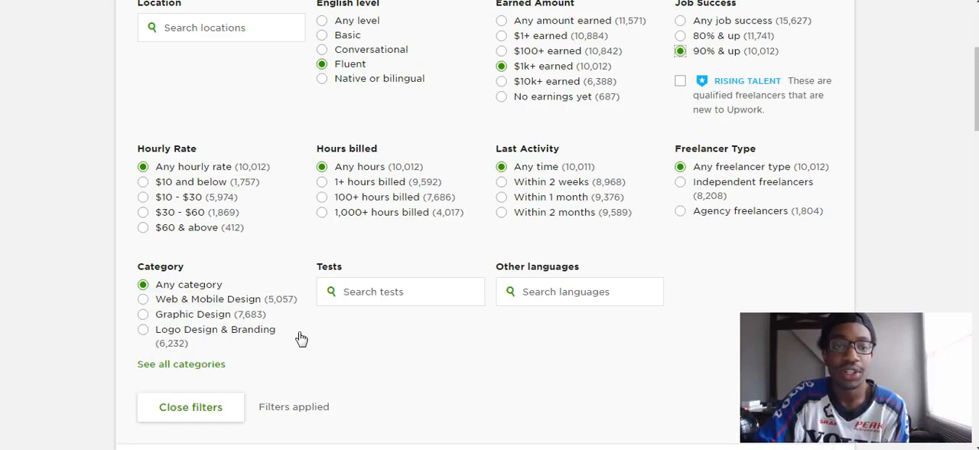
scroll(down, 3)
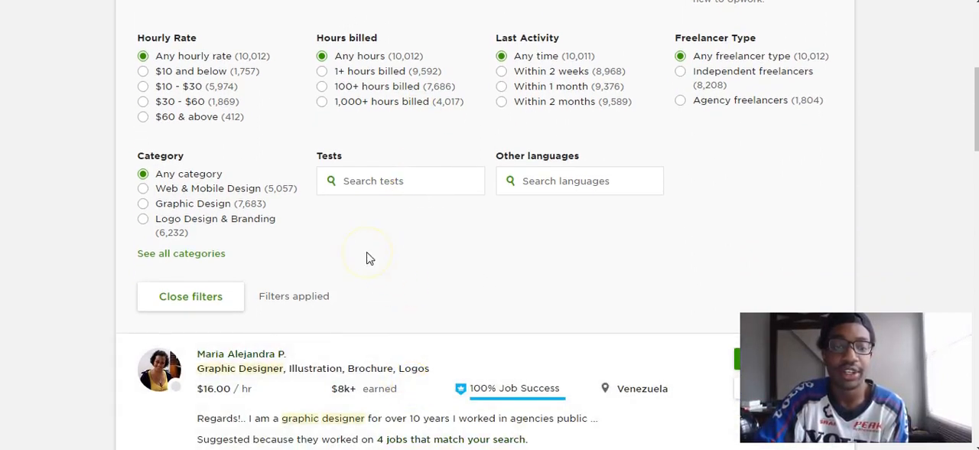
mouse_move(369, 257)
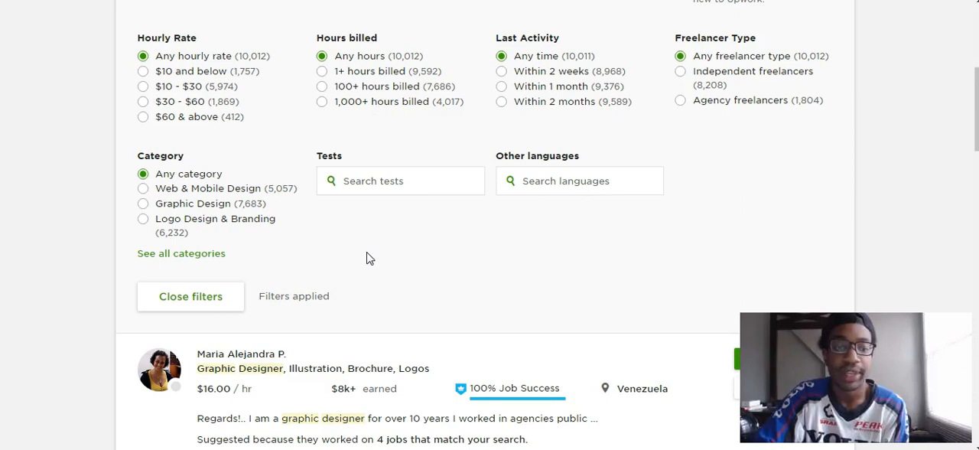
Open the profile of the first filtered freelancer with 100% Job Success
scroll(down, 3)
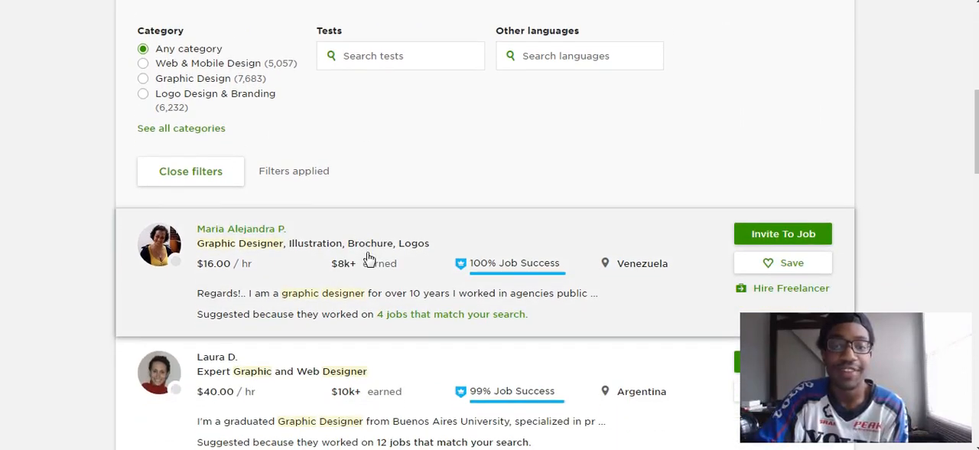
scroll(down, 3)
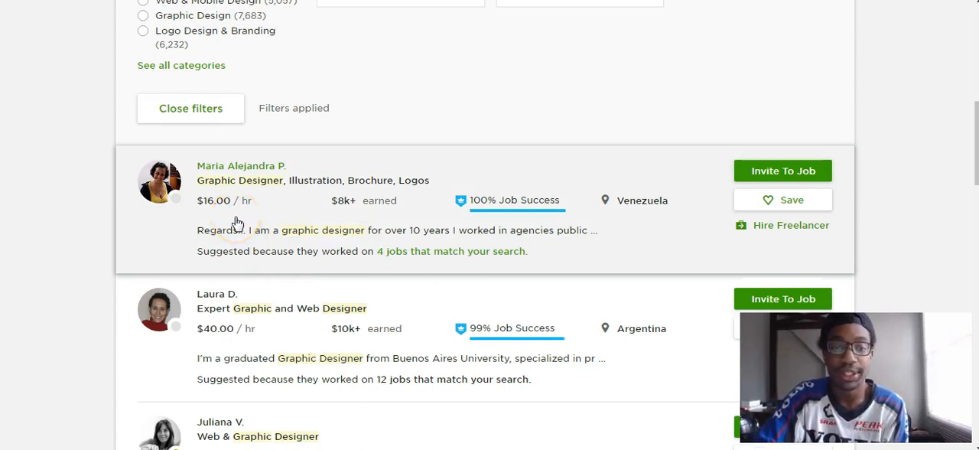
mouse_move(486, 236)
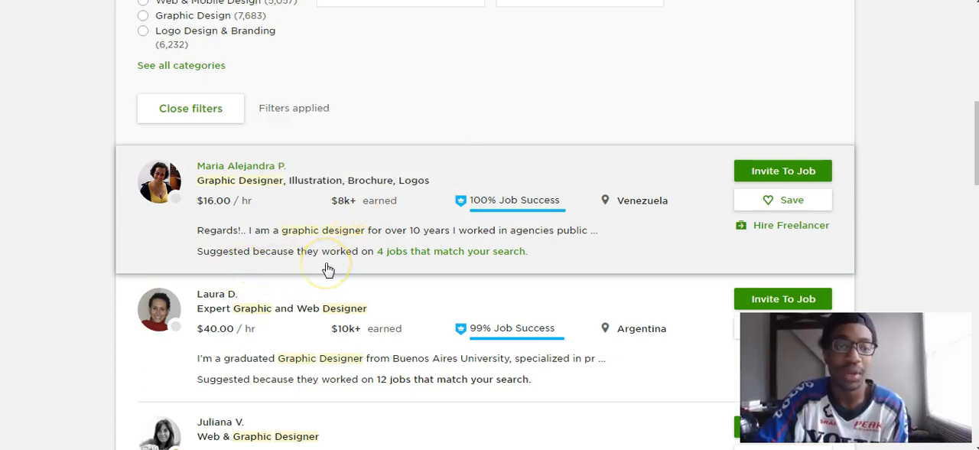
mouse_move(238, 244)
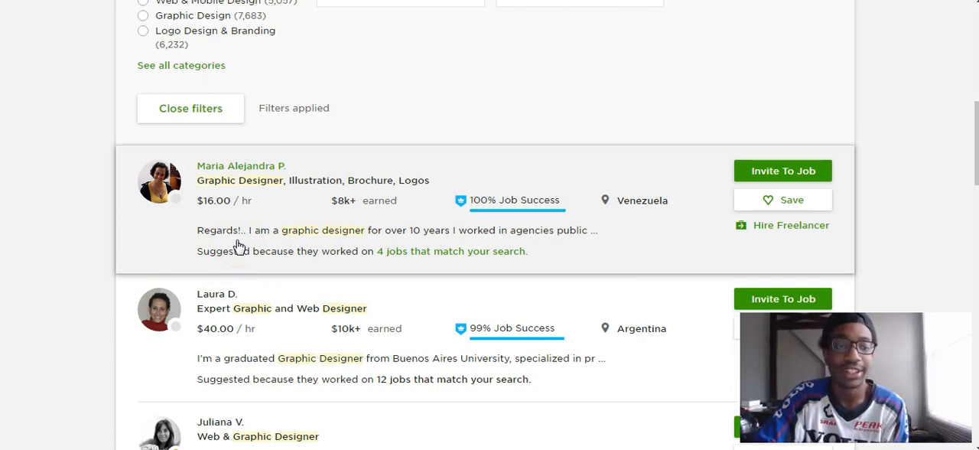
click(240, 165)
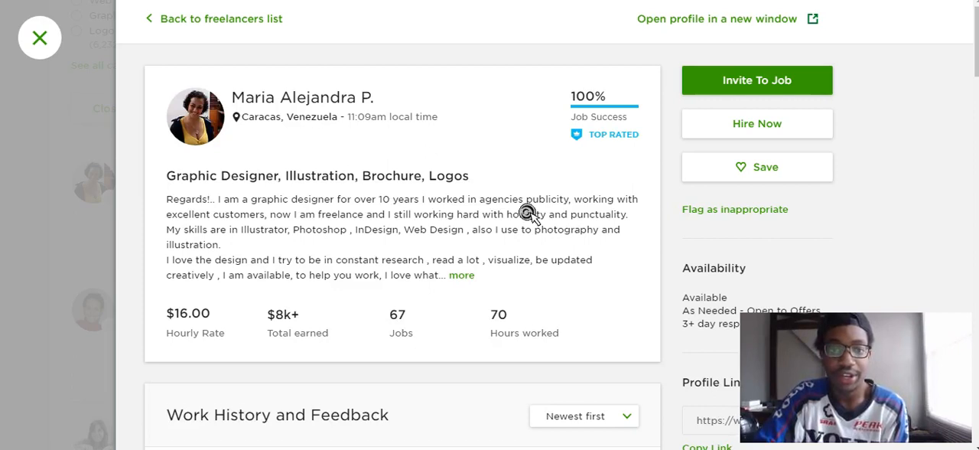
Show the 67-job work history with the 6 jobs in progress expanded
scroll(down, 3)
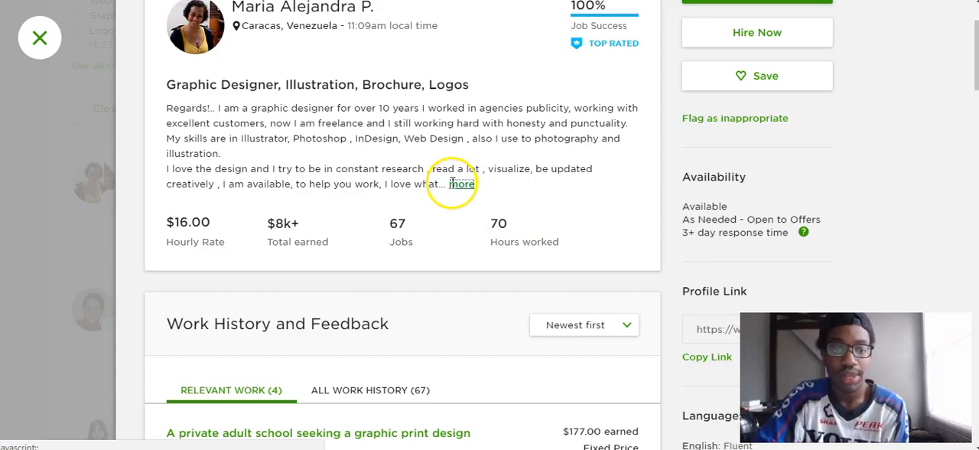
scroll(down, 3)
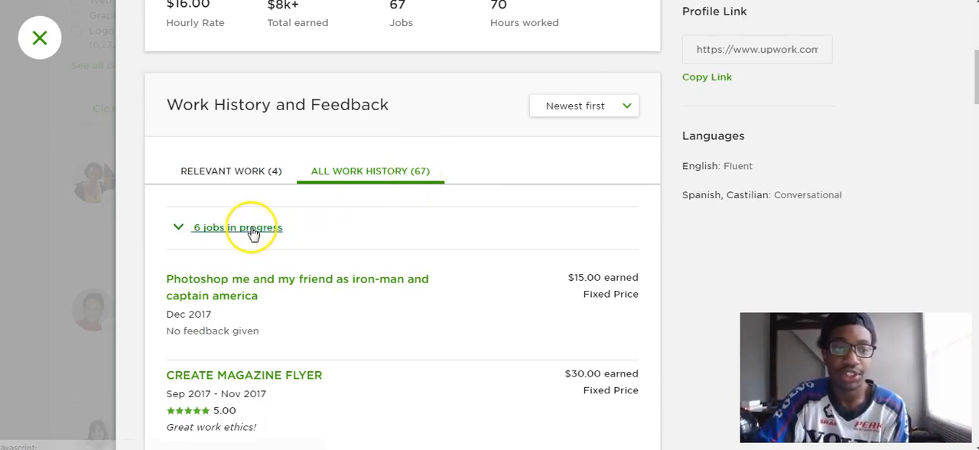
click(237, 226)
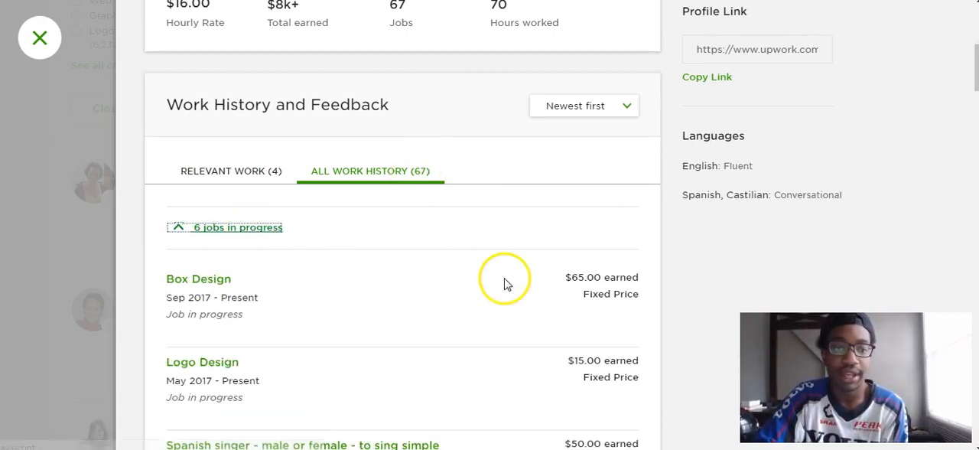
scroll(down, 3)
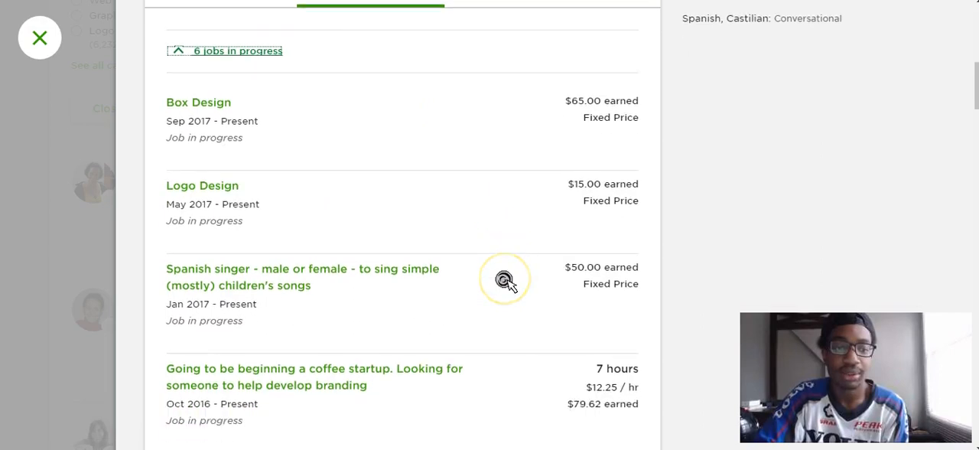
scroll(down, 3)
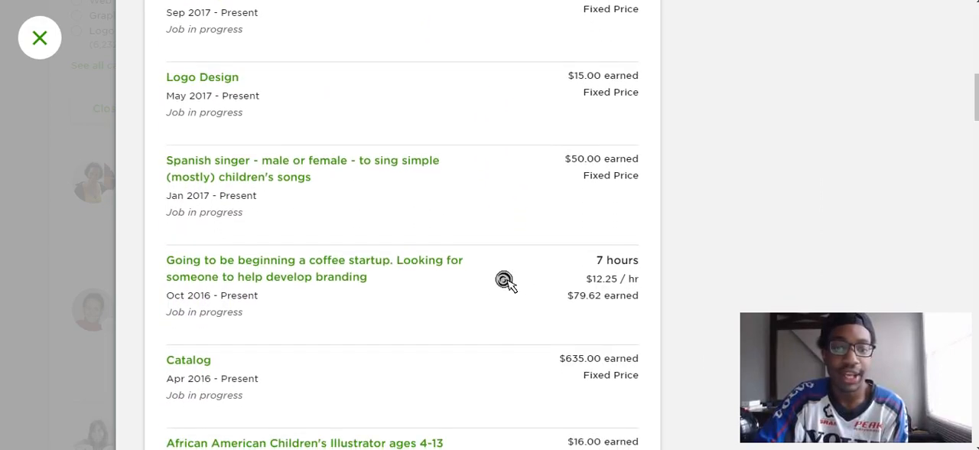